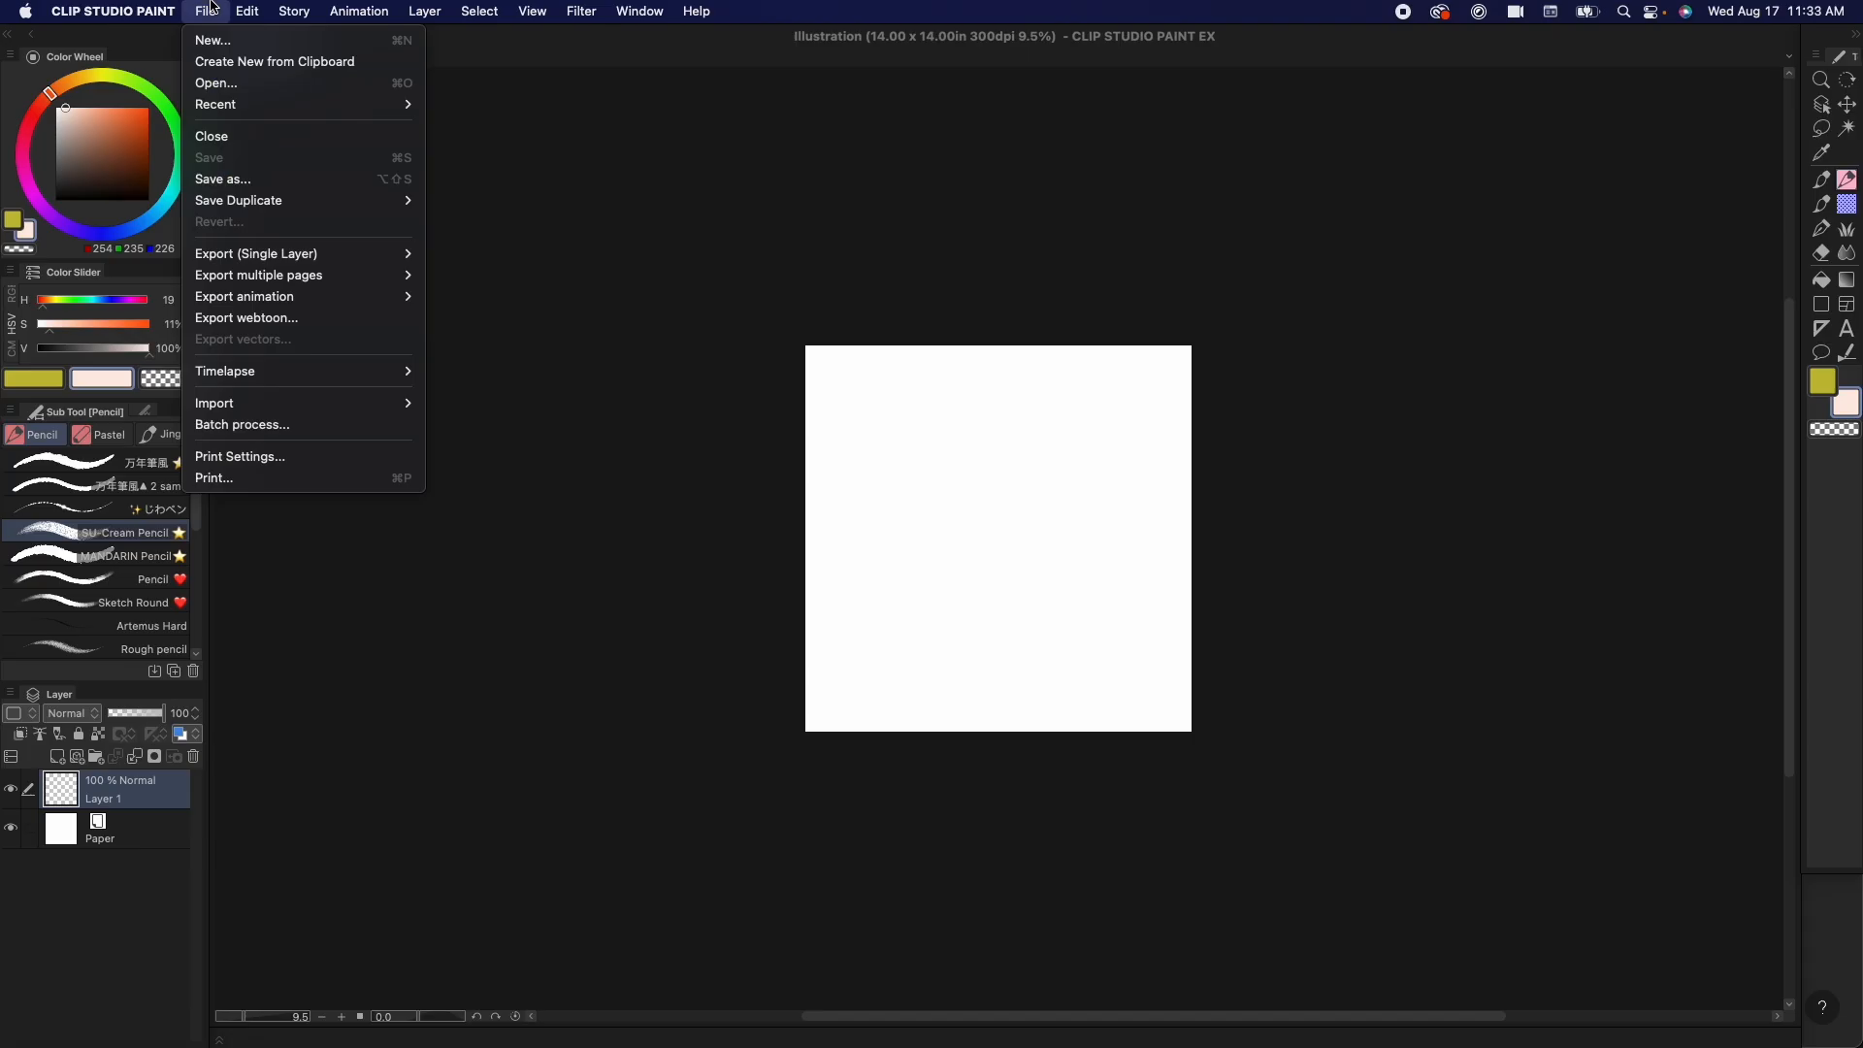
Step: Create a 1920×1080, 24 fps animation canvas named 'lee know animation'
click(212, 39)
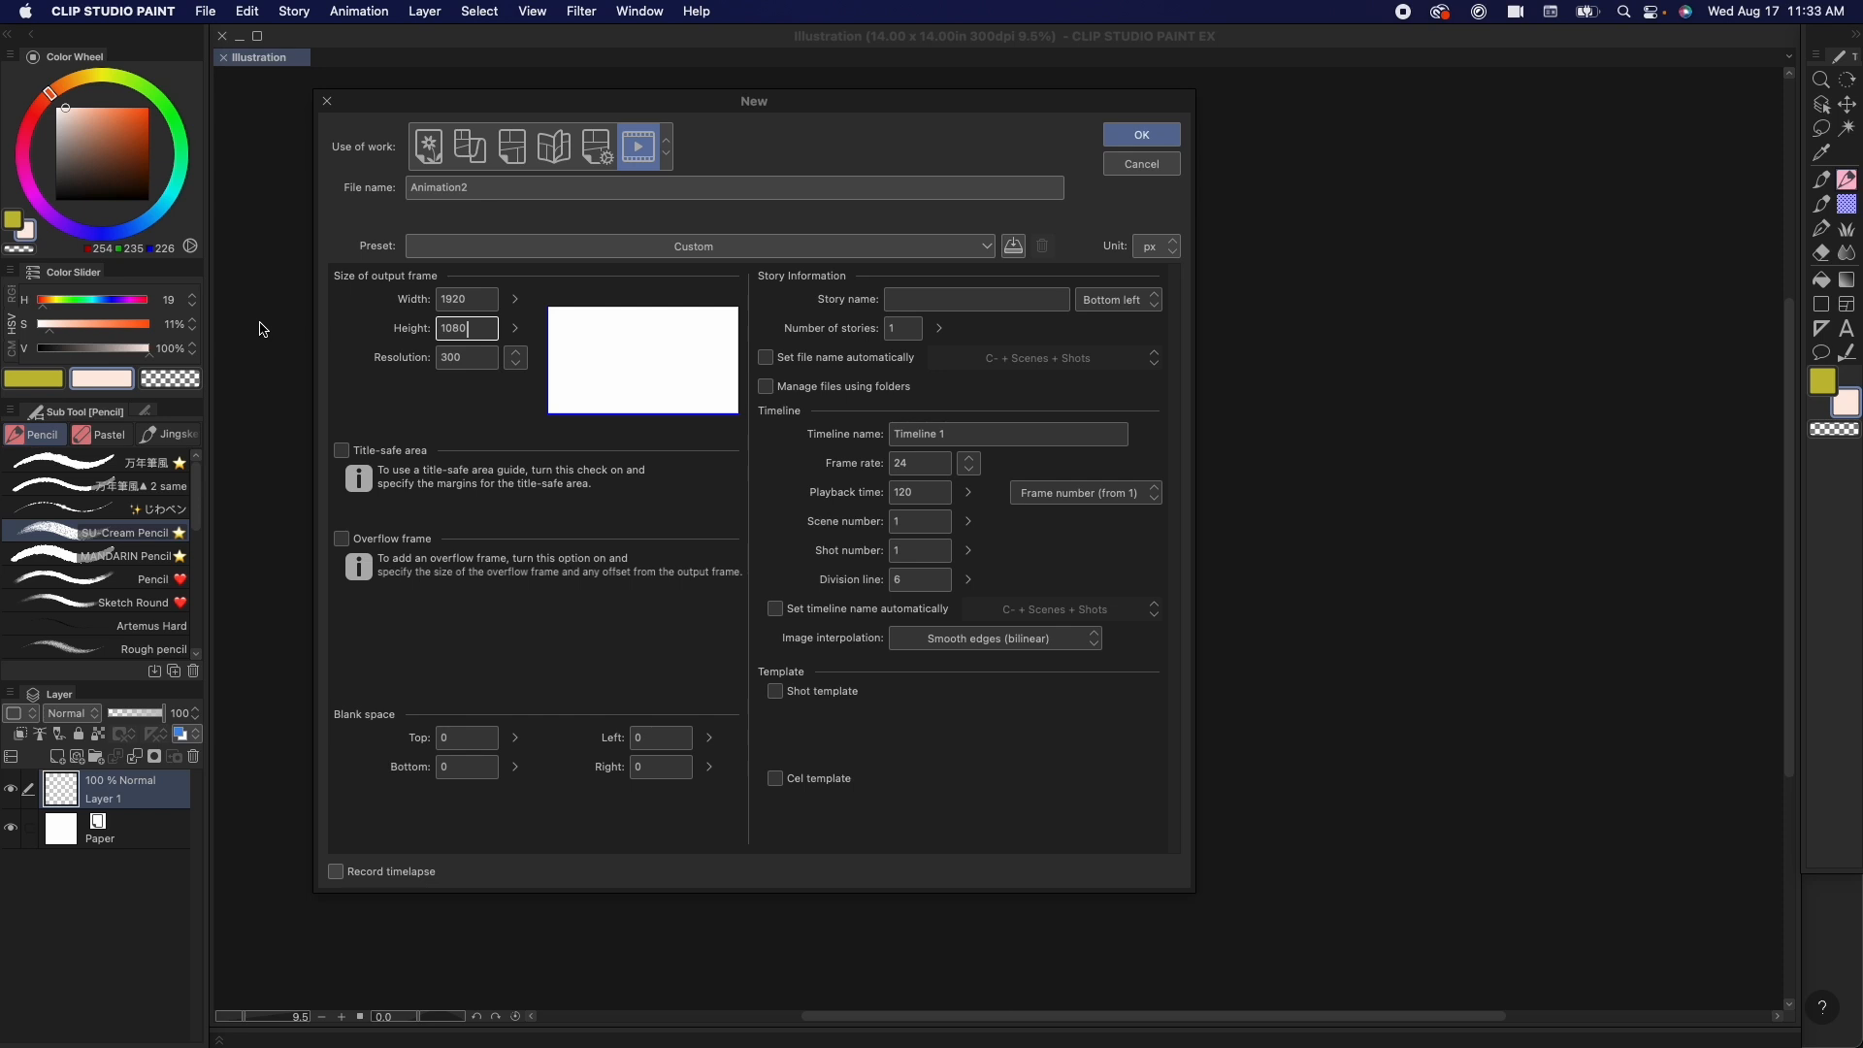
mouse_move(511, 146)
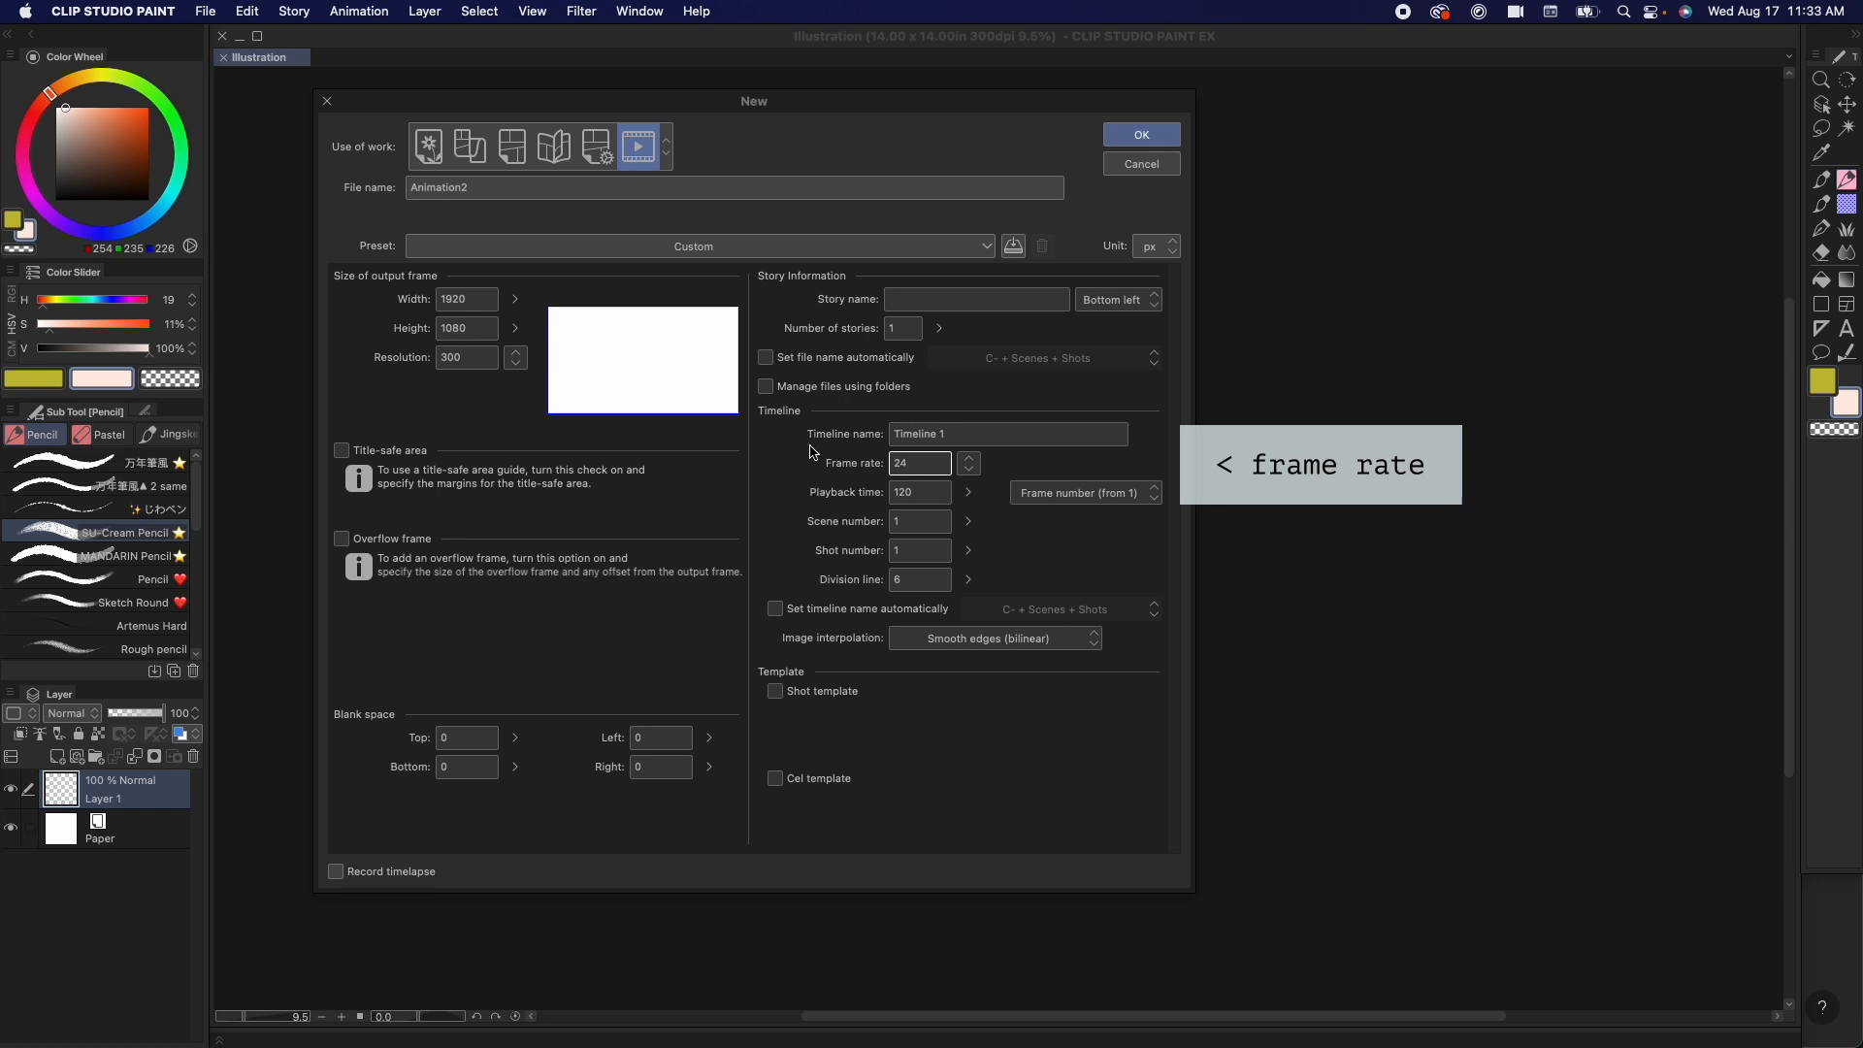
text(lee know animation)
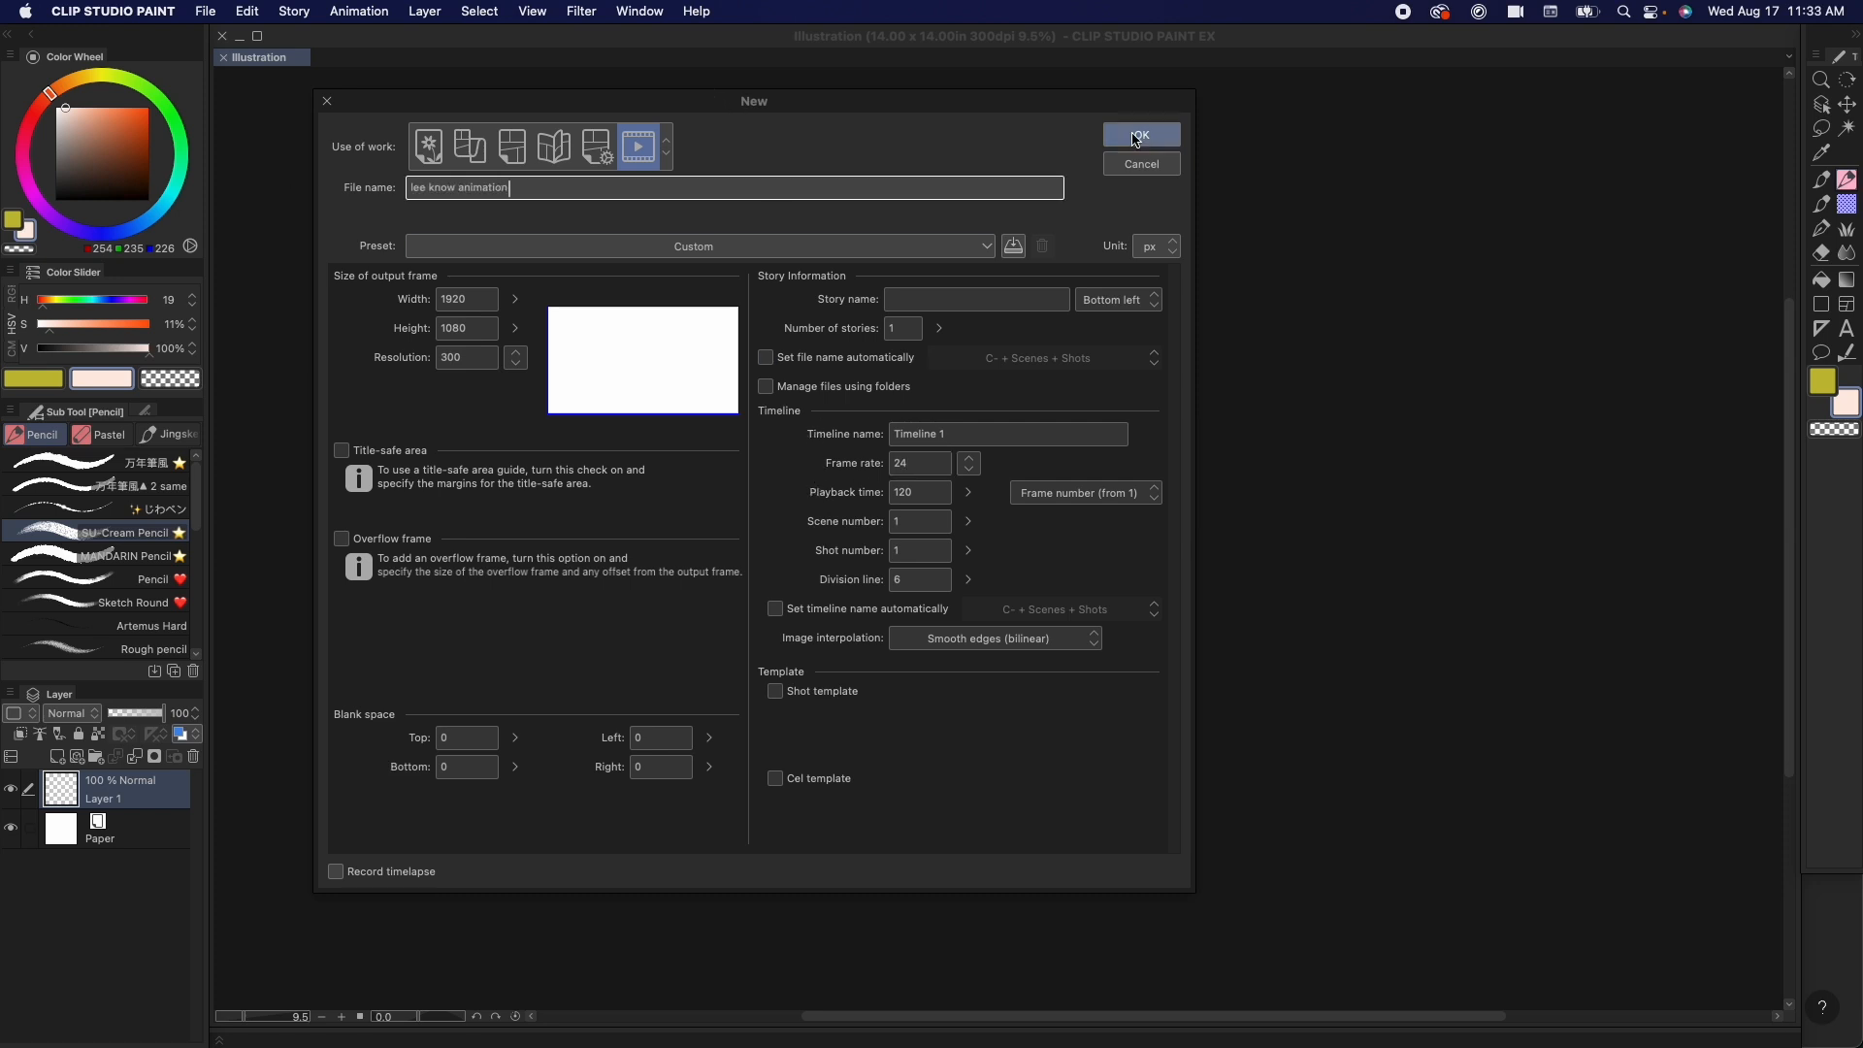
click(1138, 133)
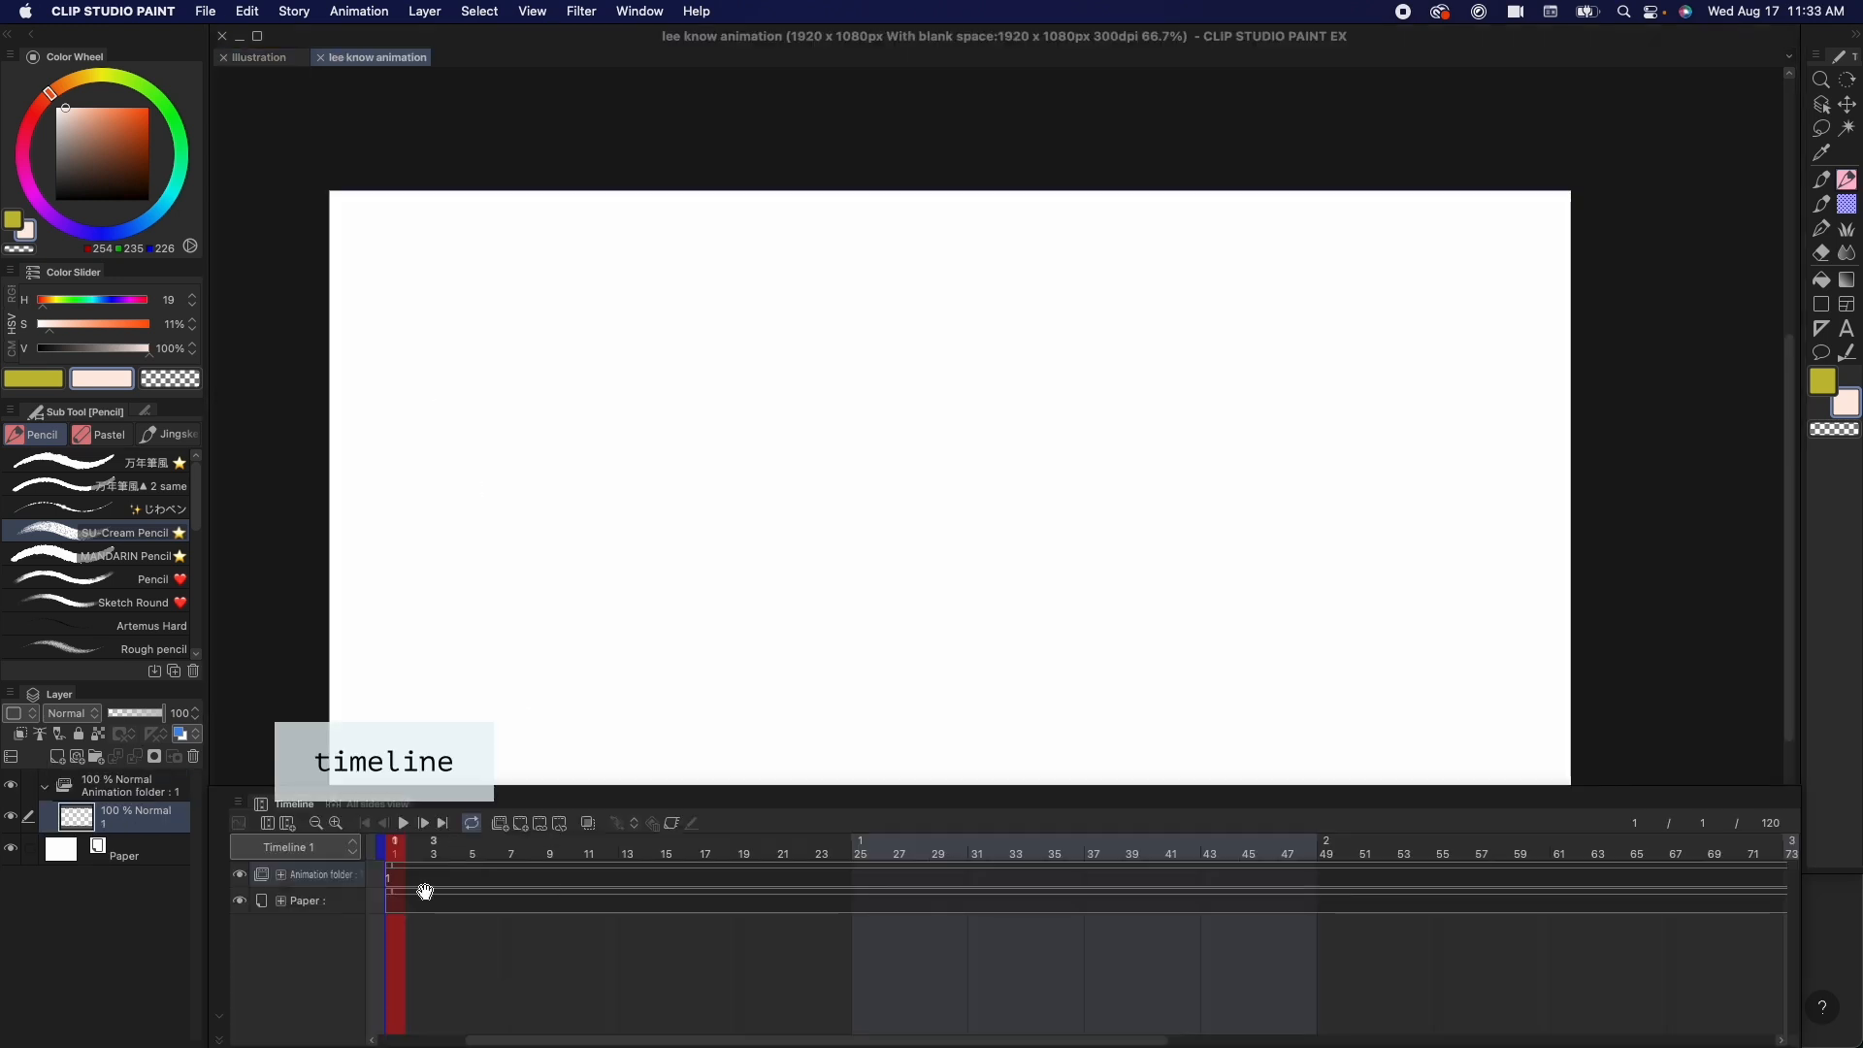
Step: Return to the illustration document and show the Timeline panel from the Window menu
click(258, 57)
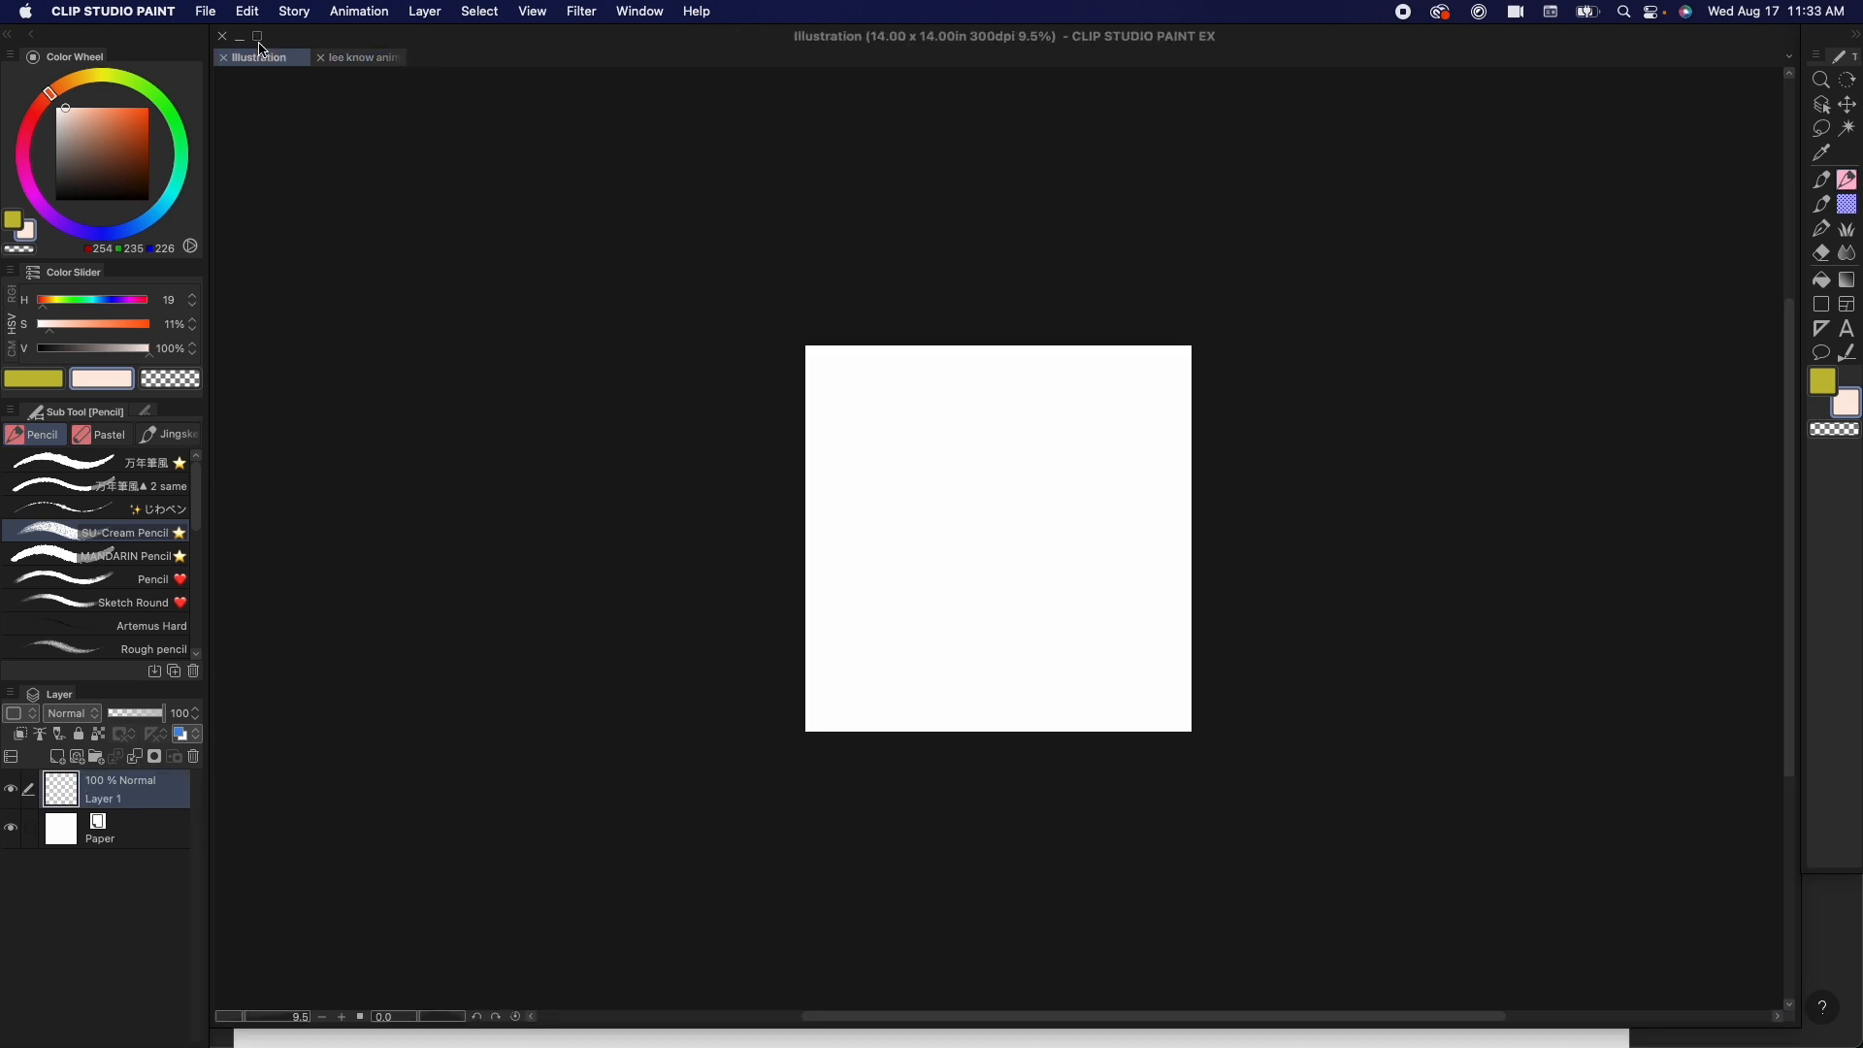
click(639, 11)
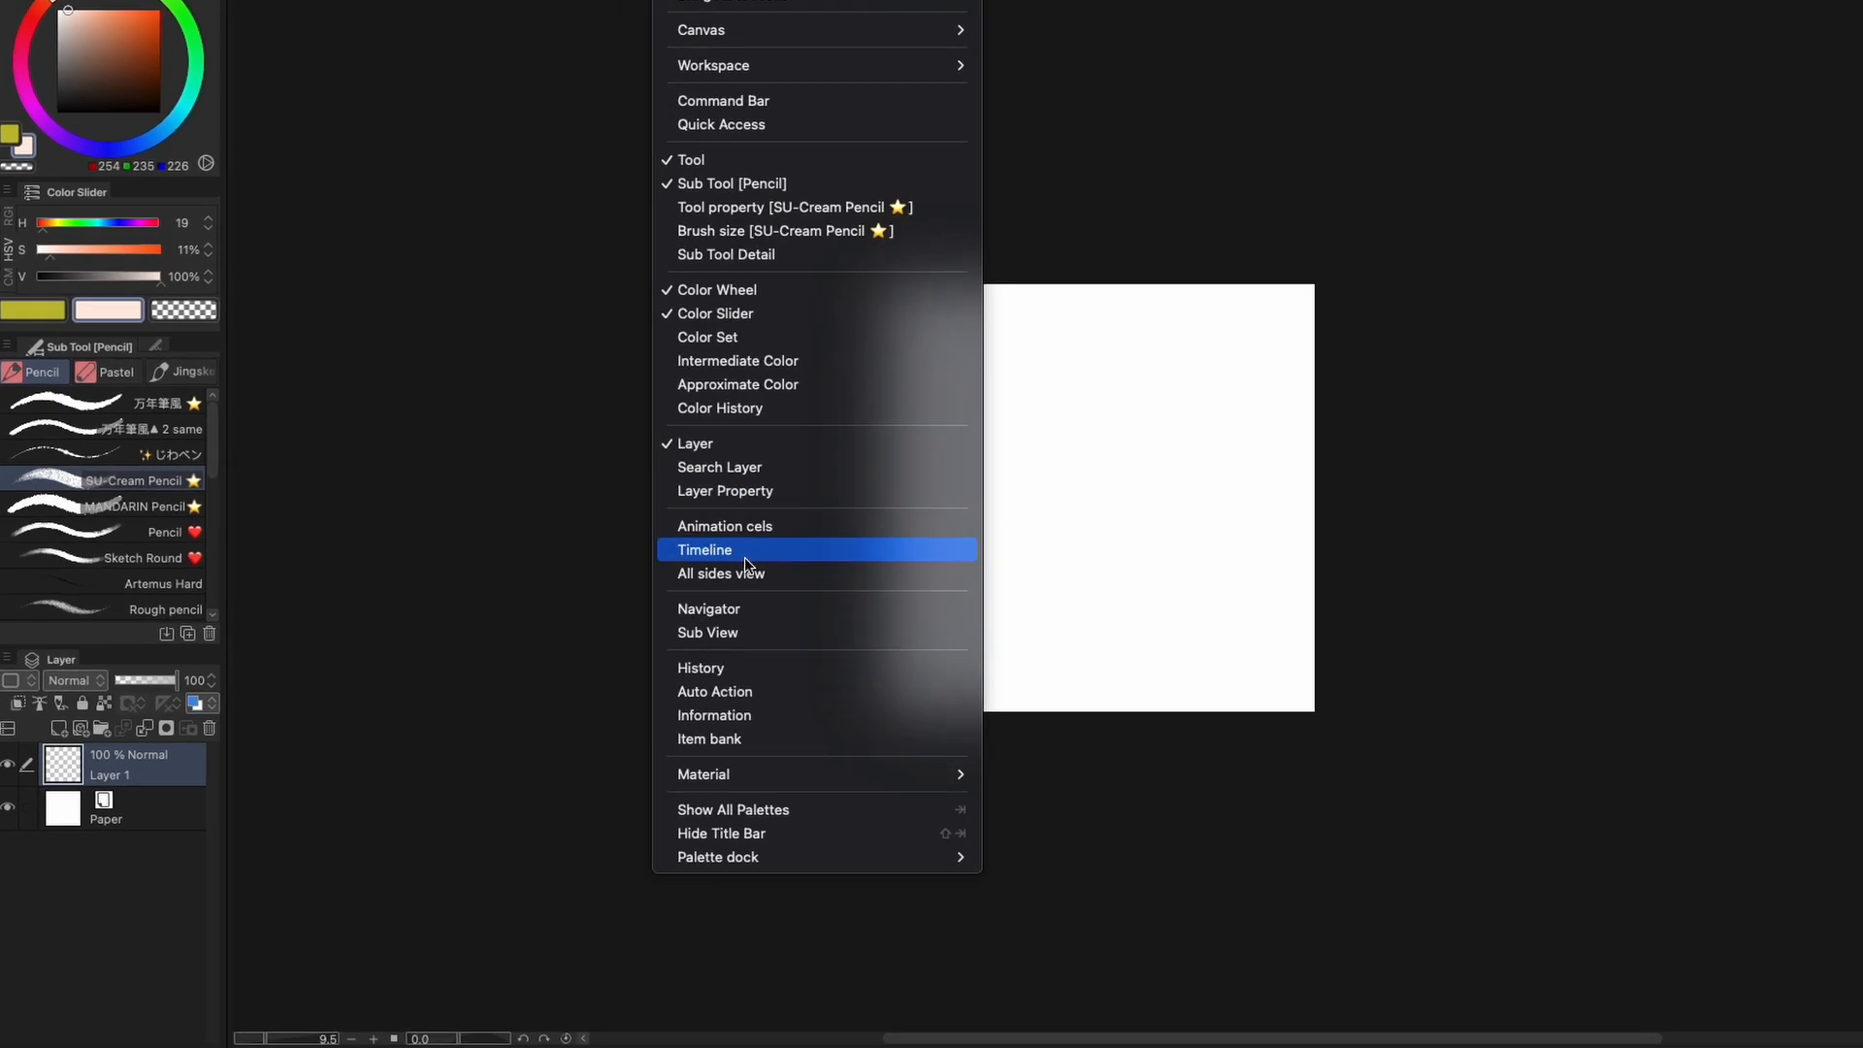
click(704, 549)
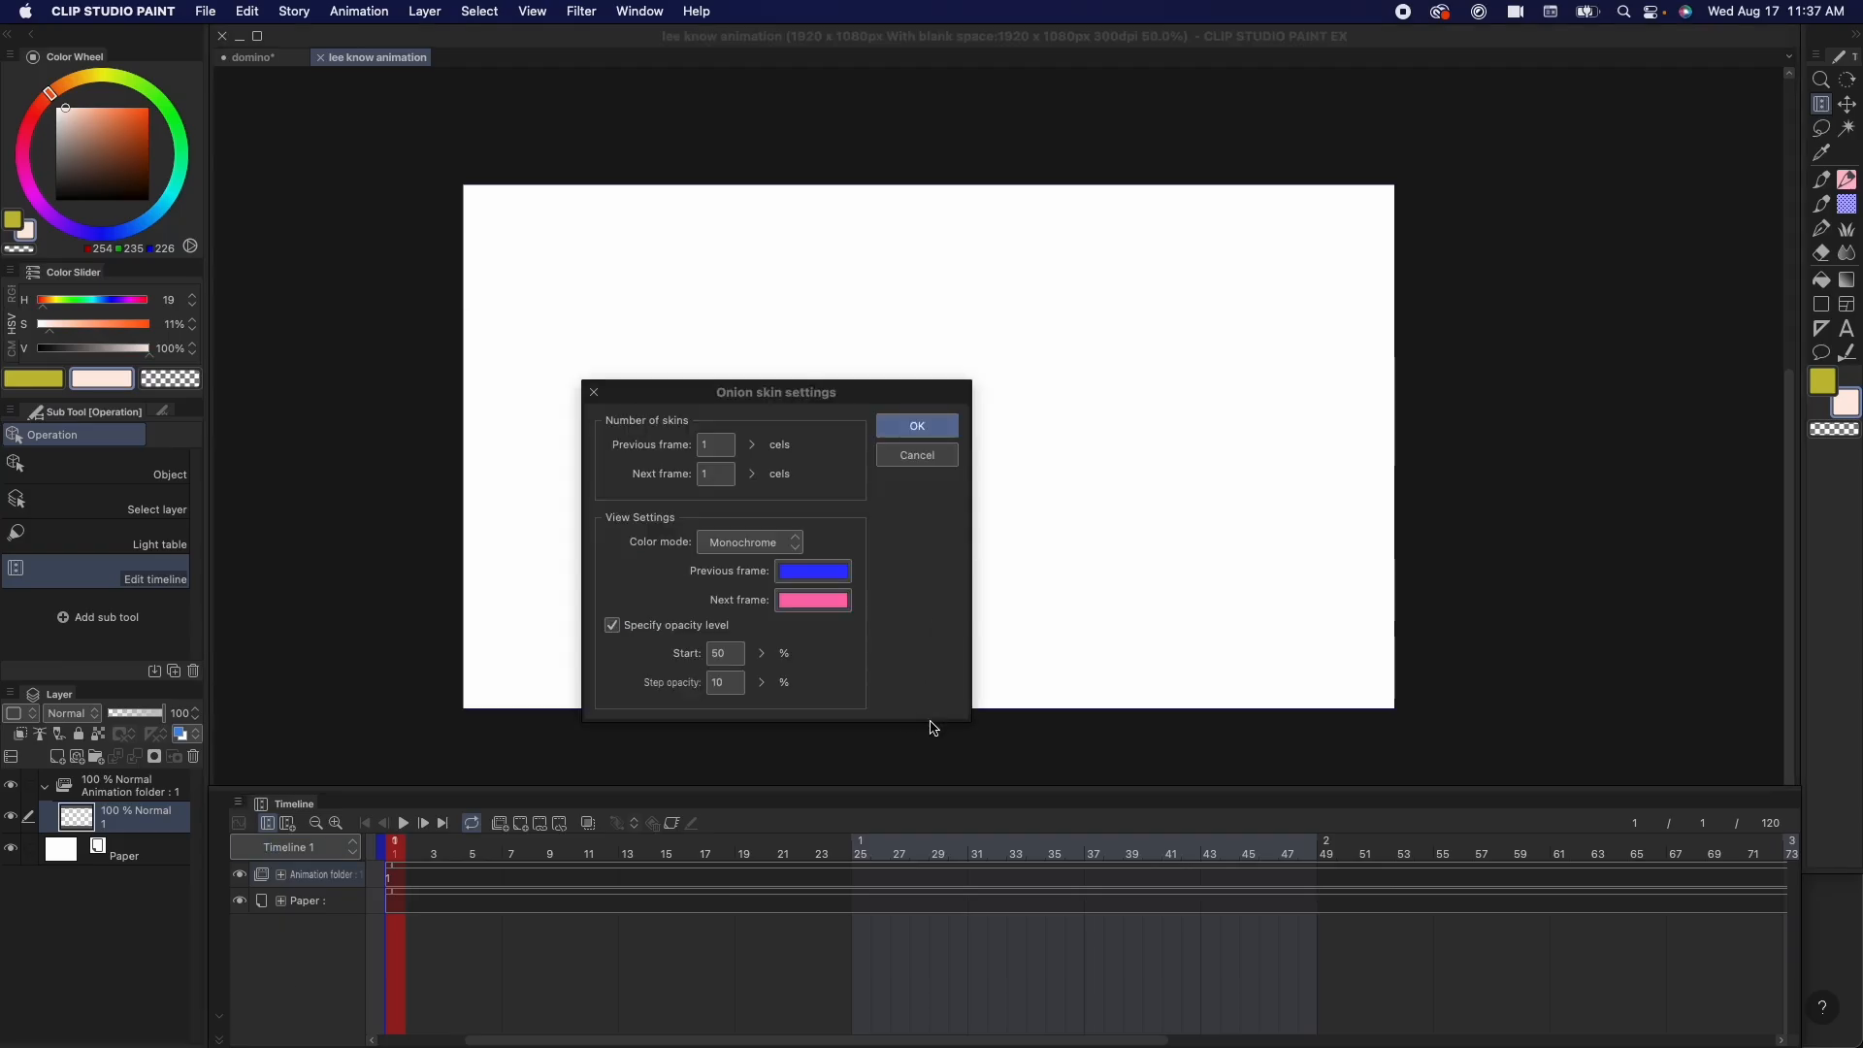
Step: Dismiss the onion skin settings and keep playback on Prefer quality
click(813, 570)
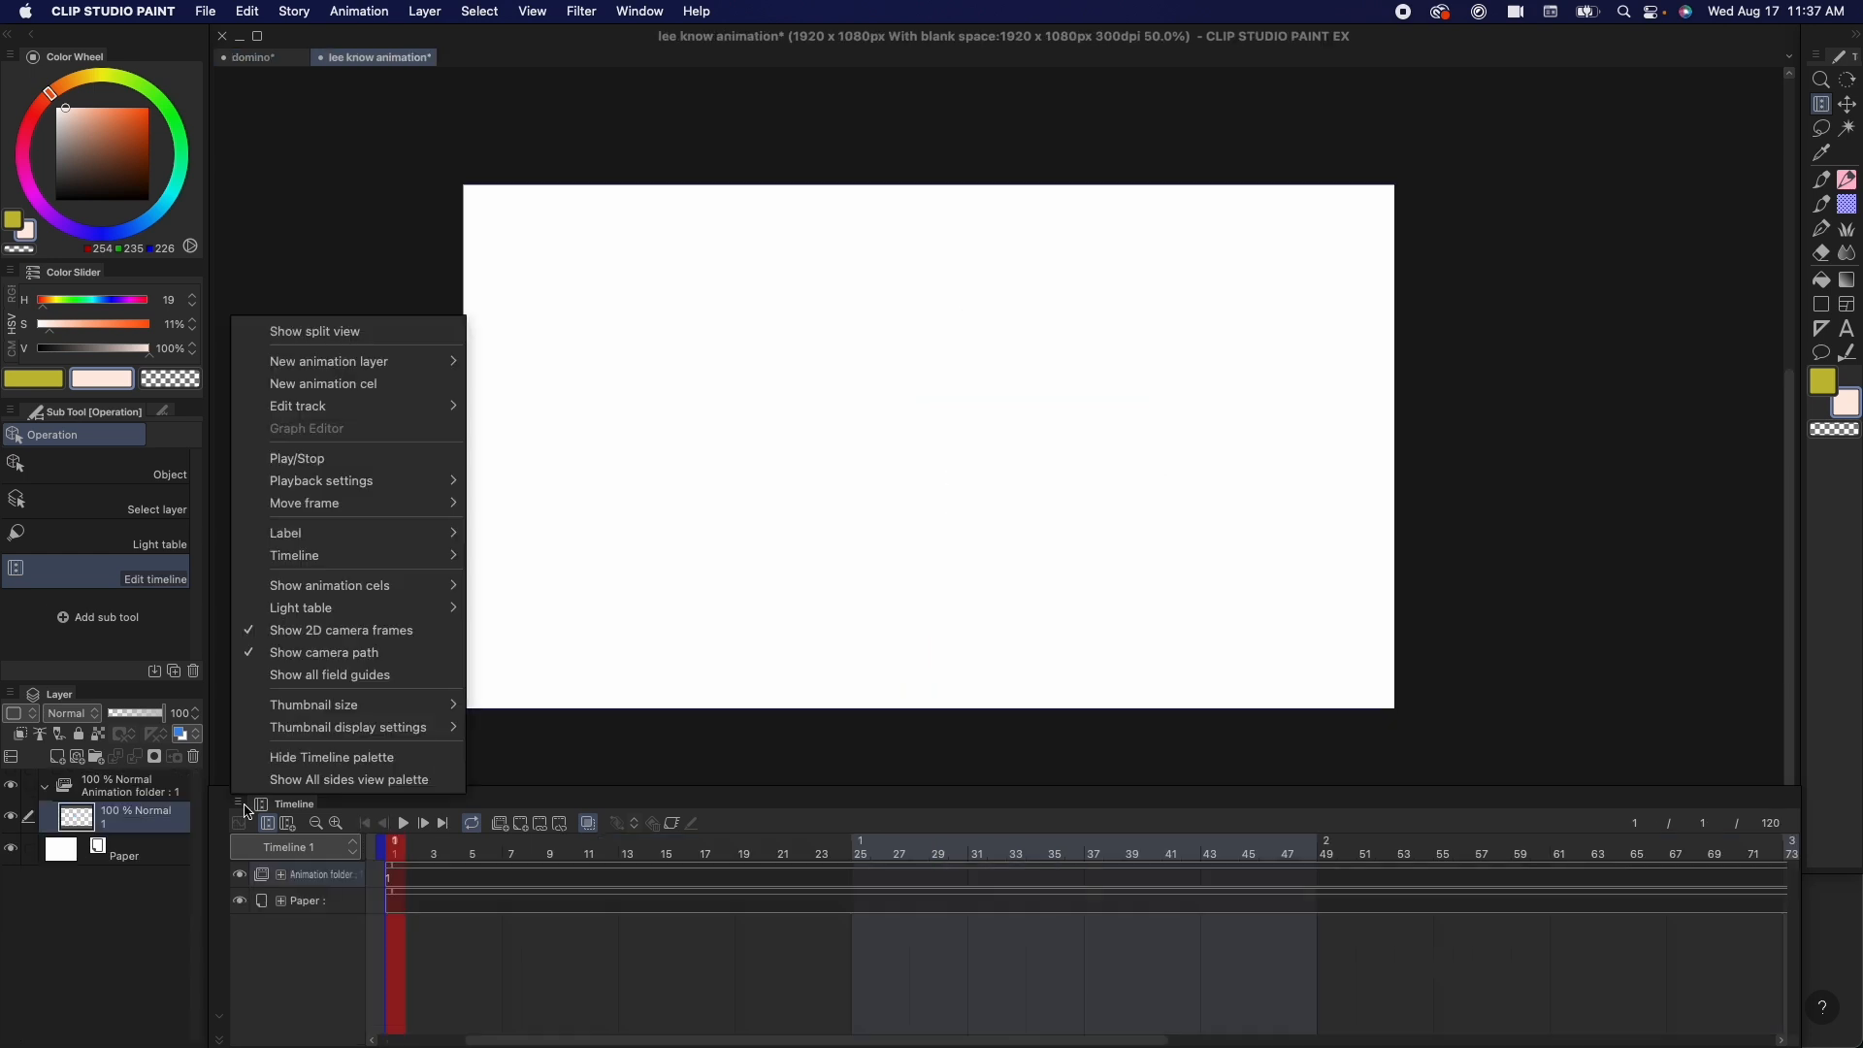
mouse_move(321, 480)
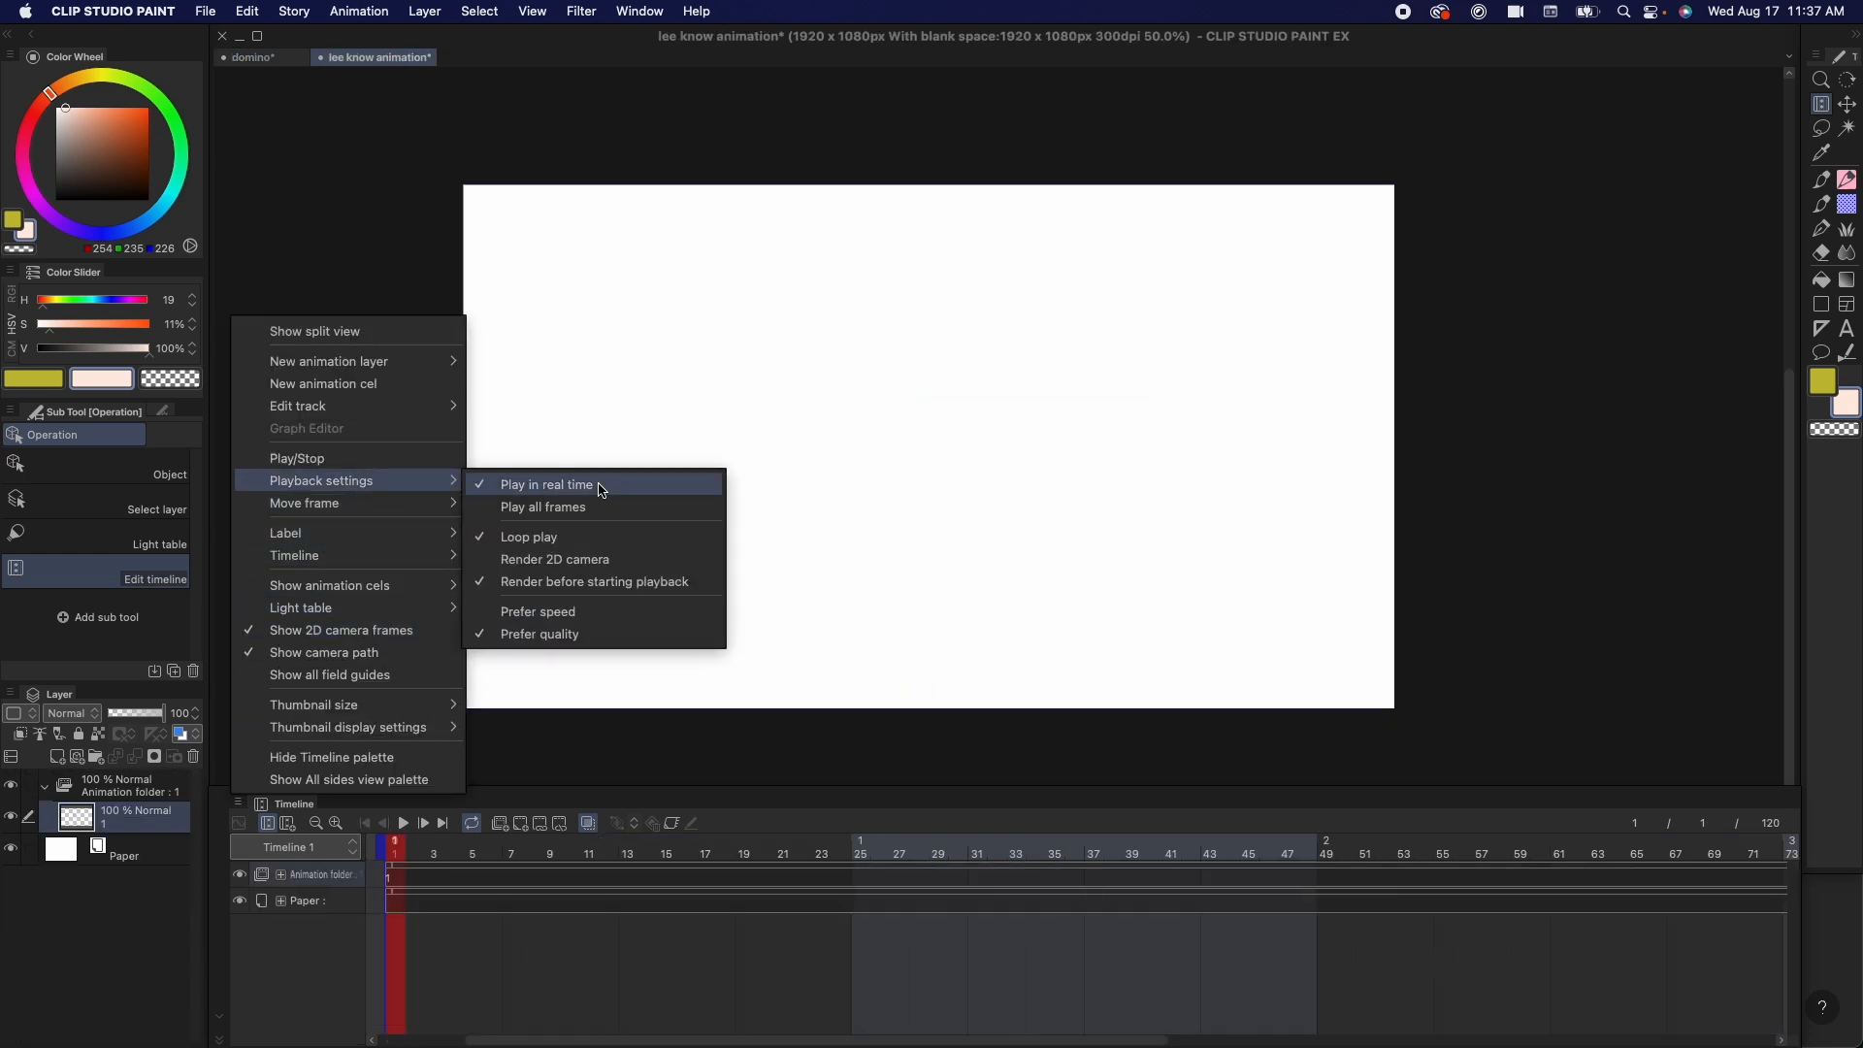
mouse_move(614, 536)
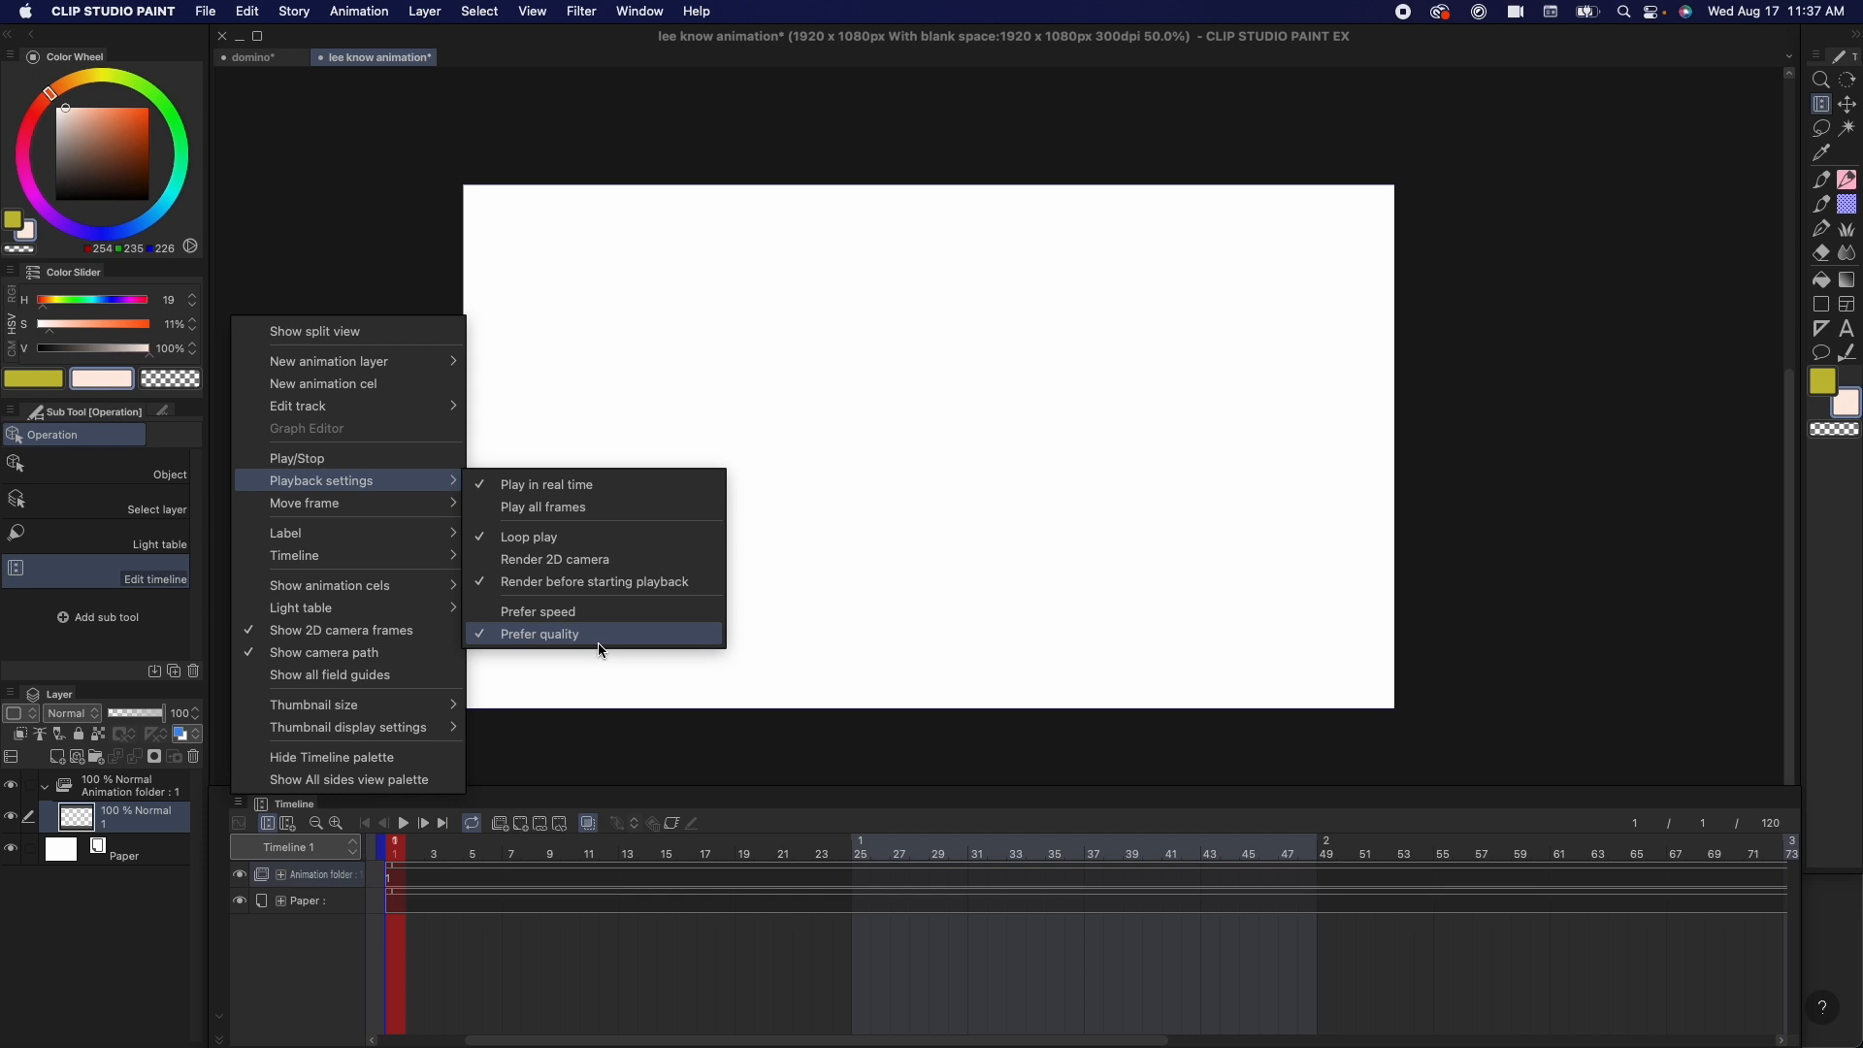
click(254, 57)
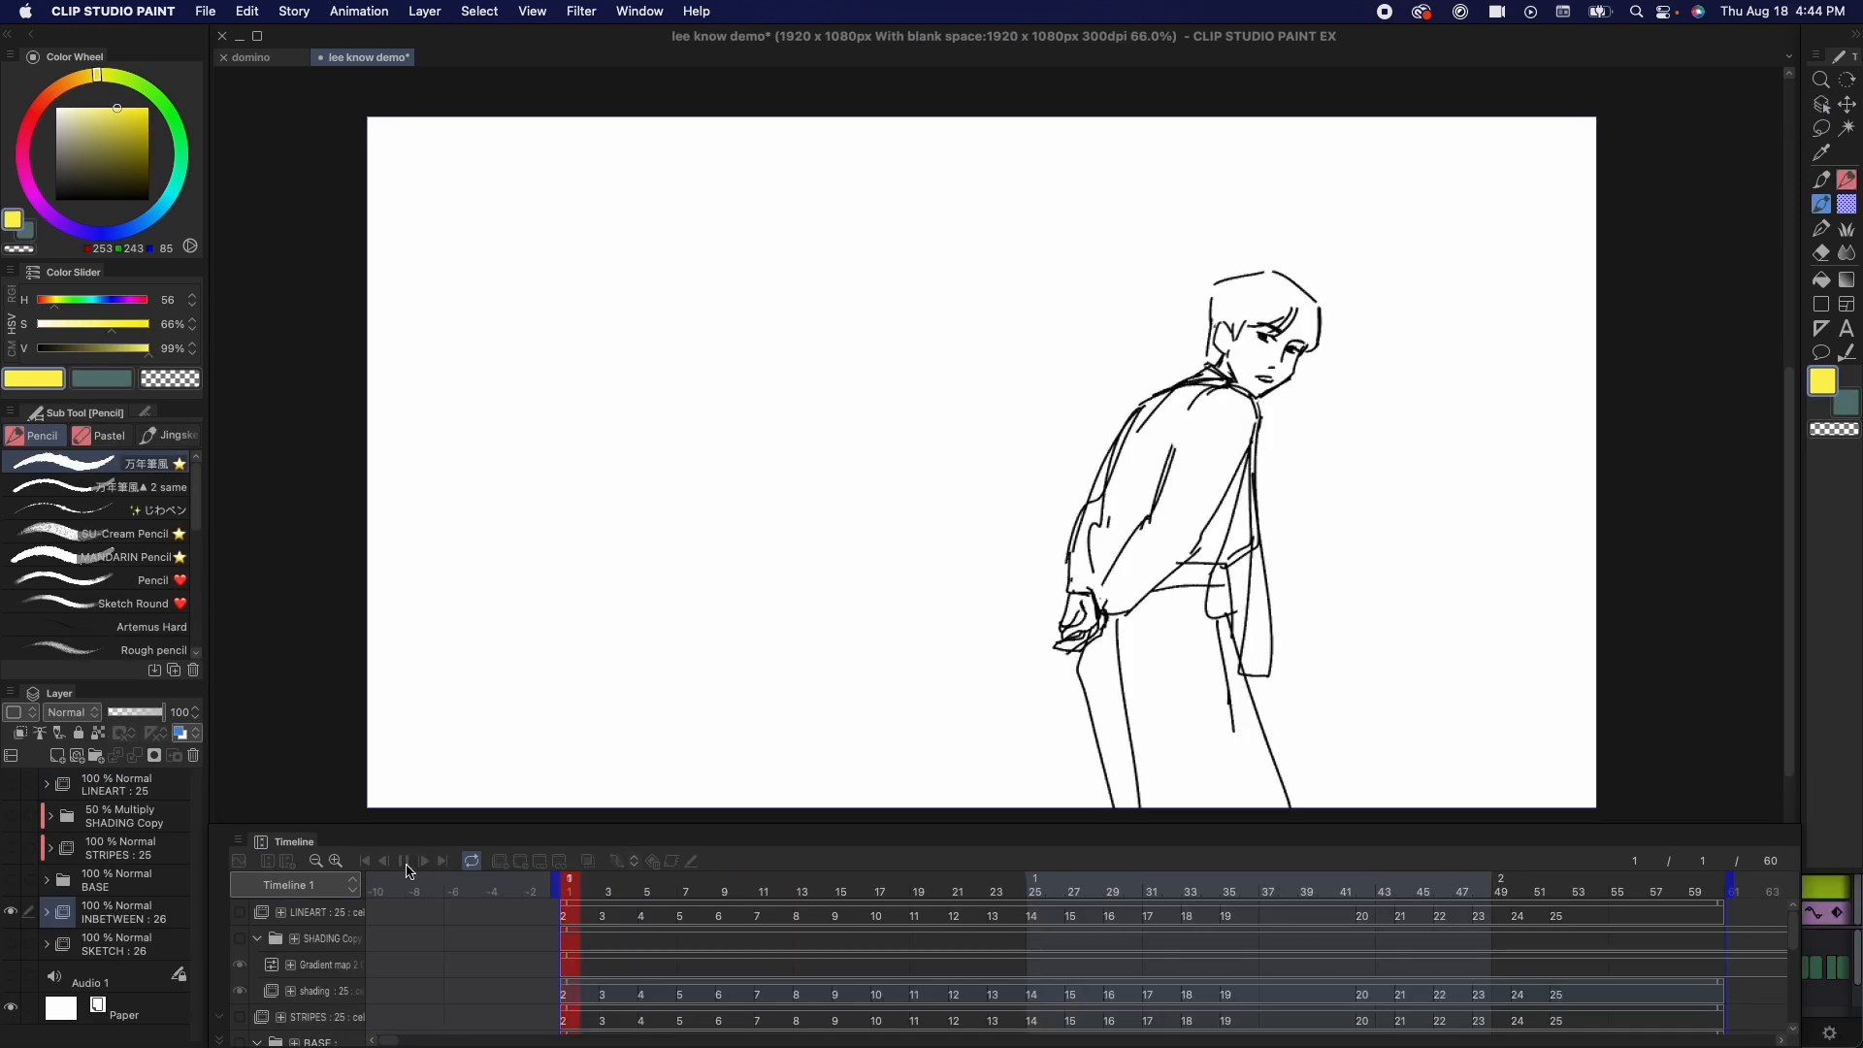
Step: Play the rough sketch animation, then stop playback
click(422, 861)
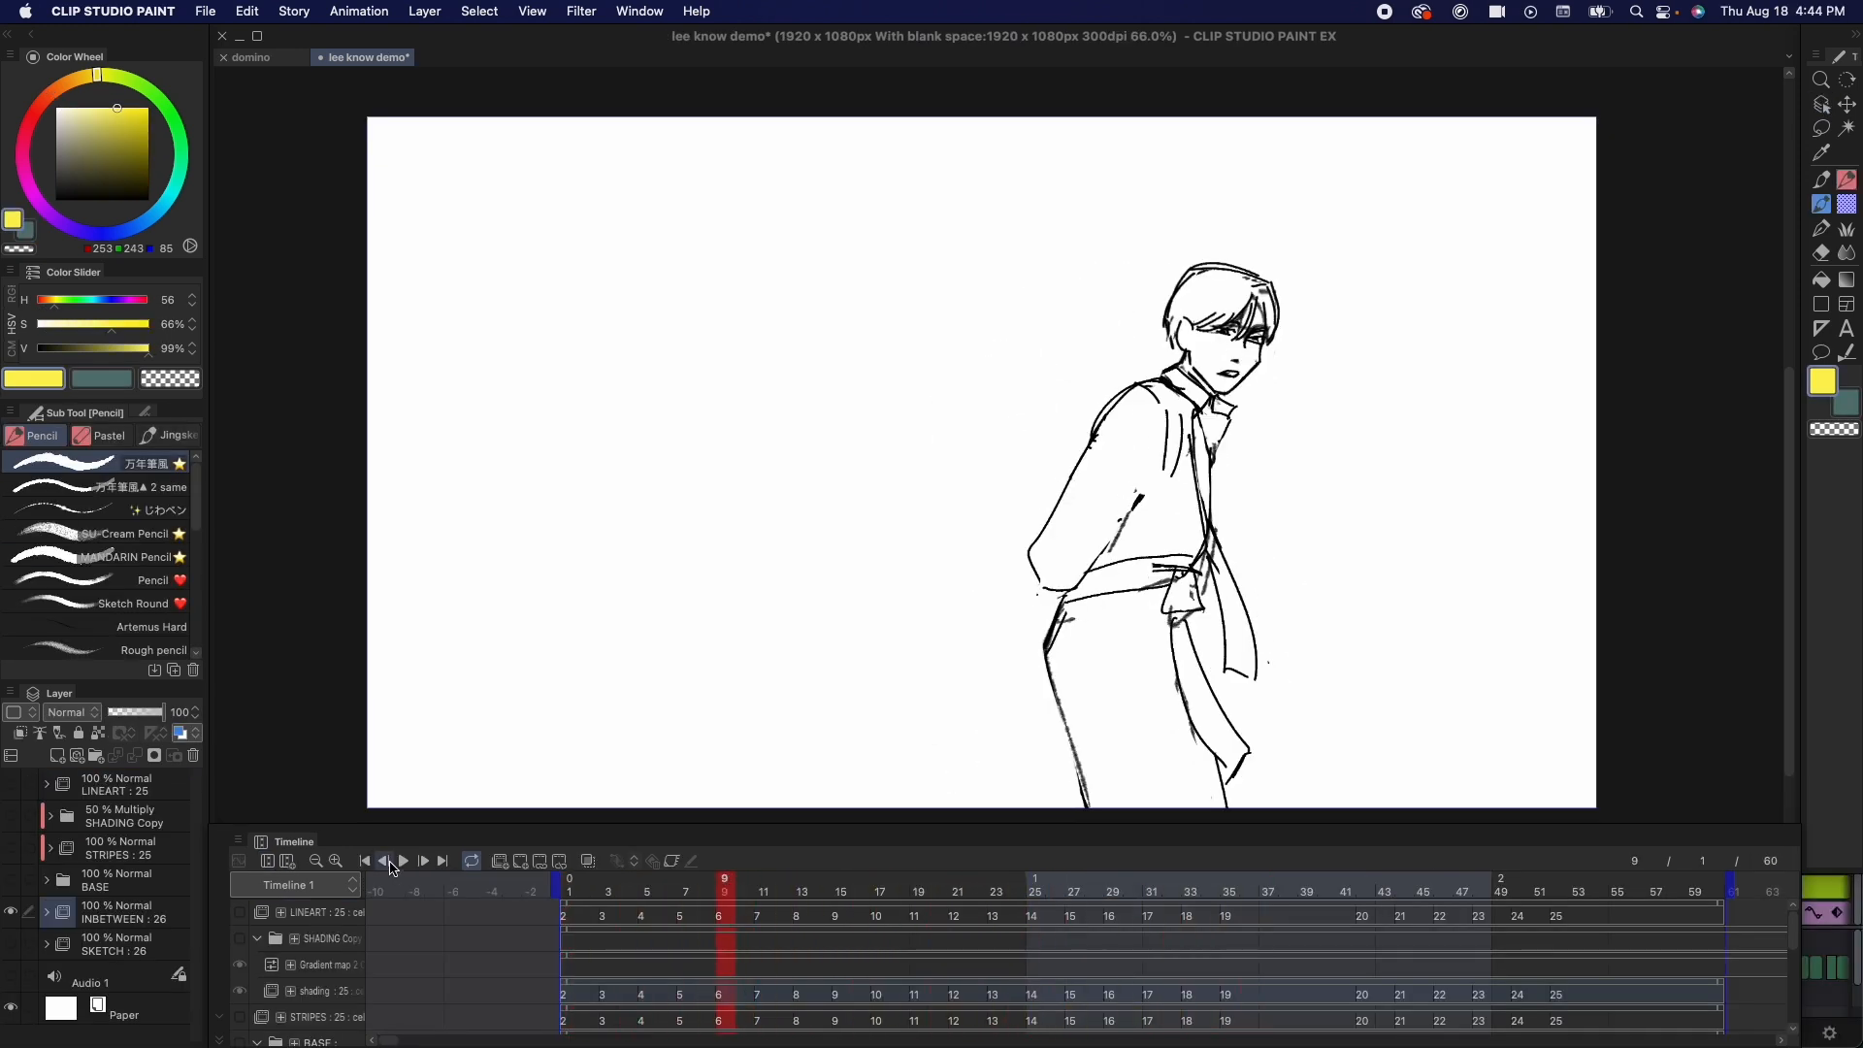
click(403, 861)
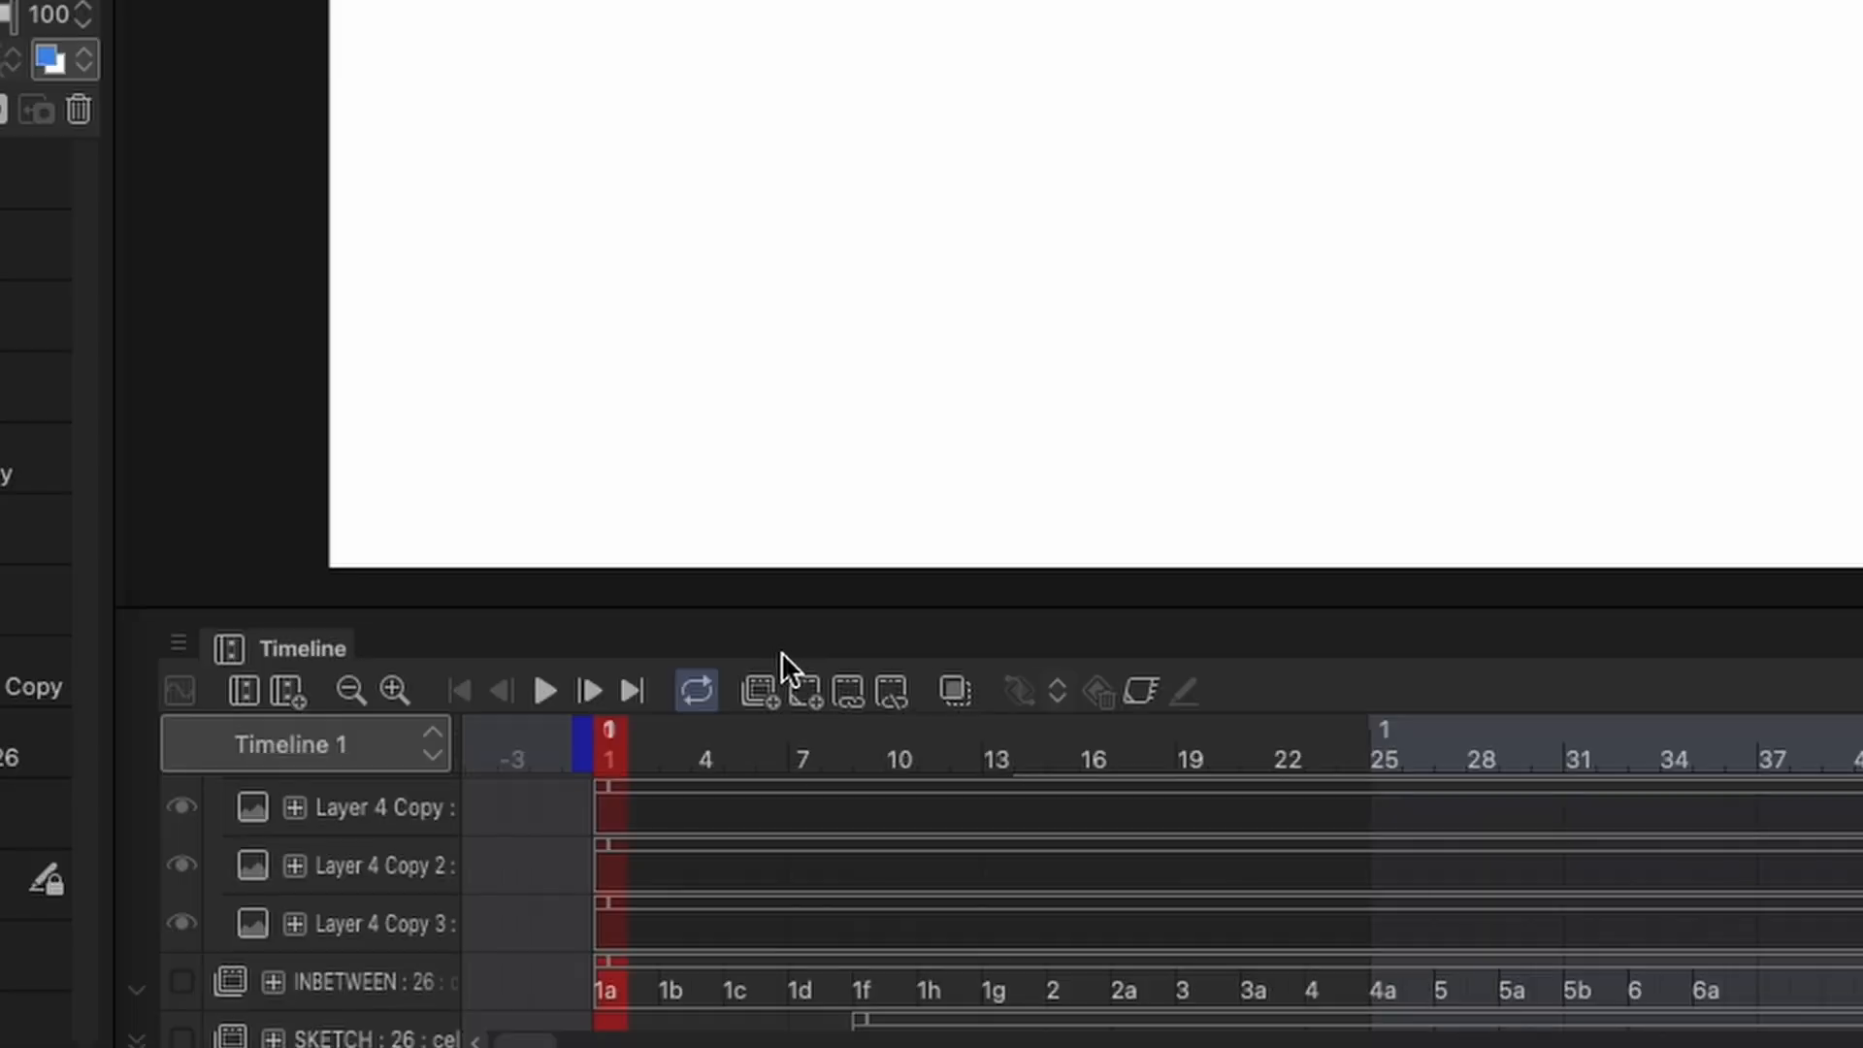
mouse_move(761, 692)
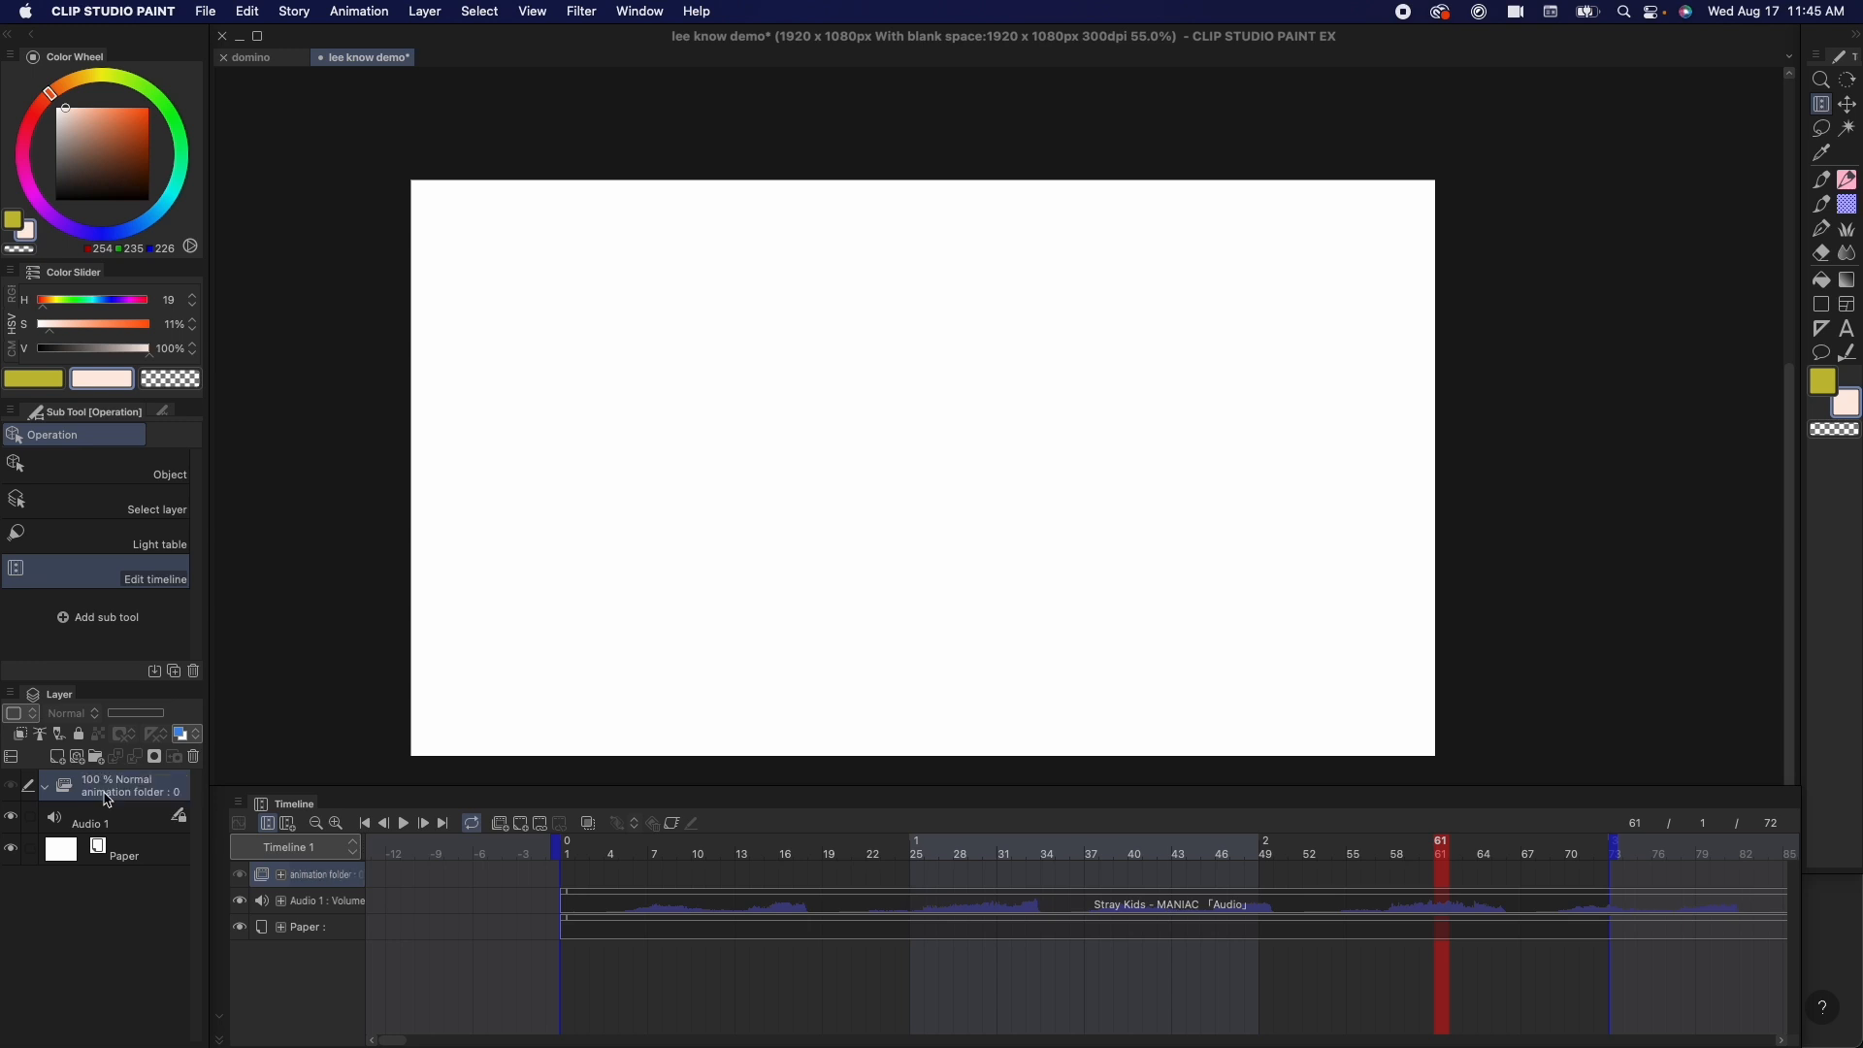
mouse_move(620, 858)
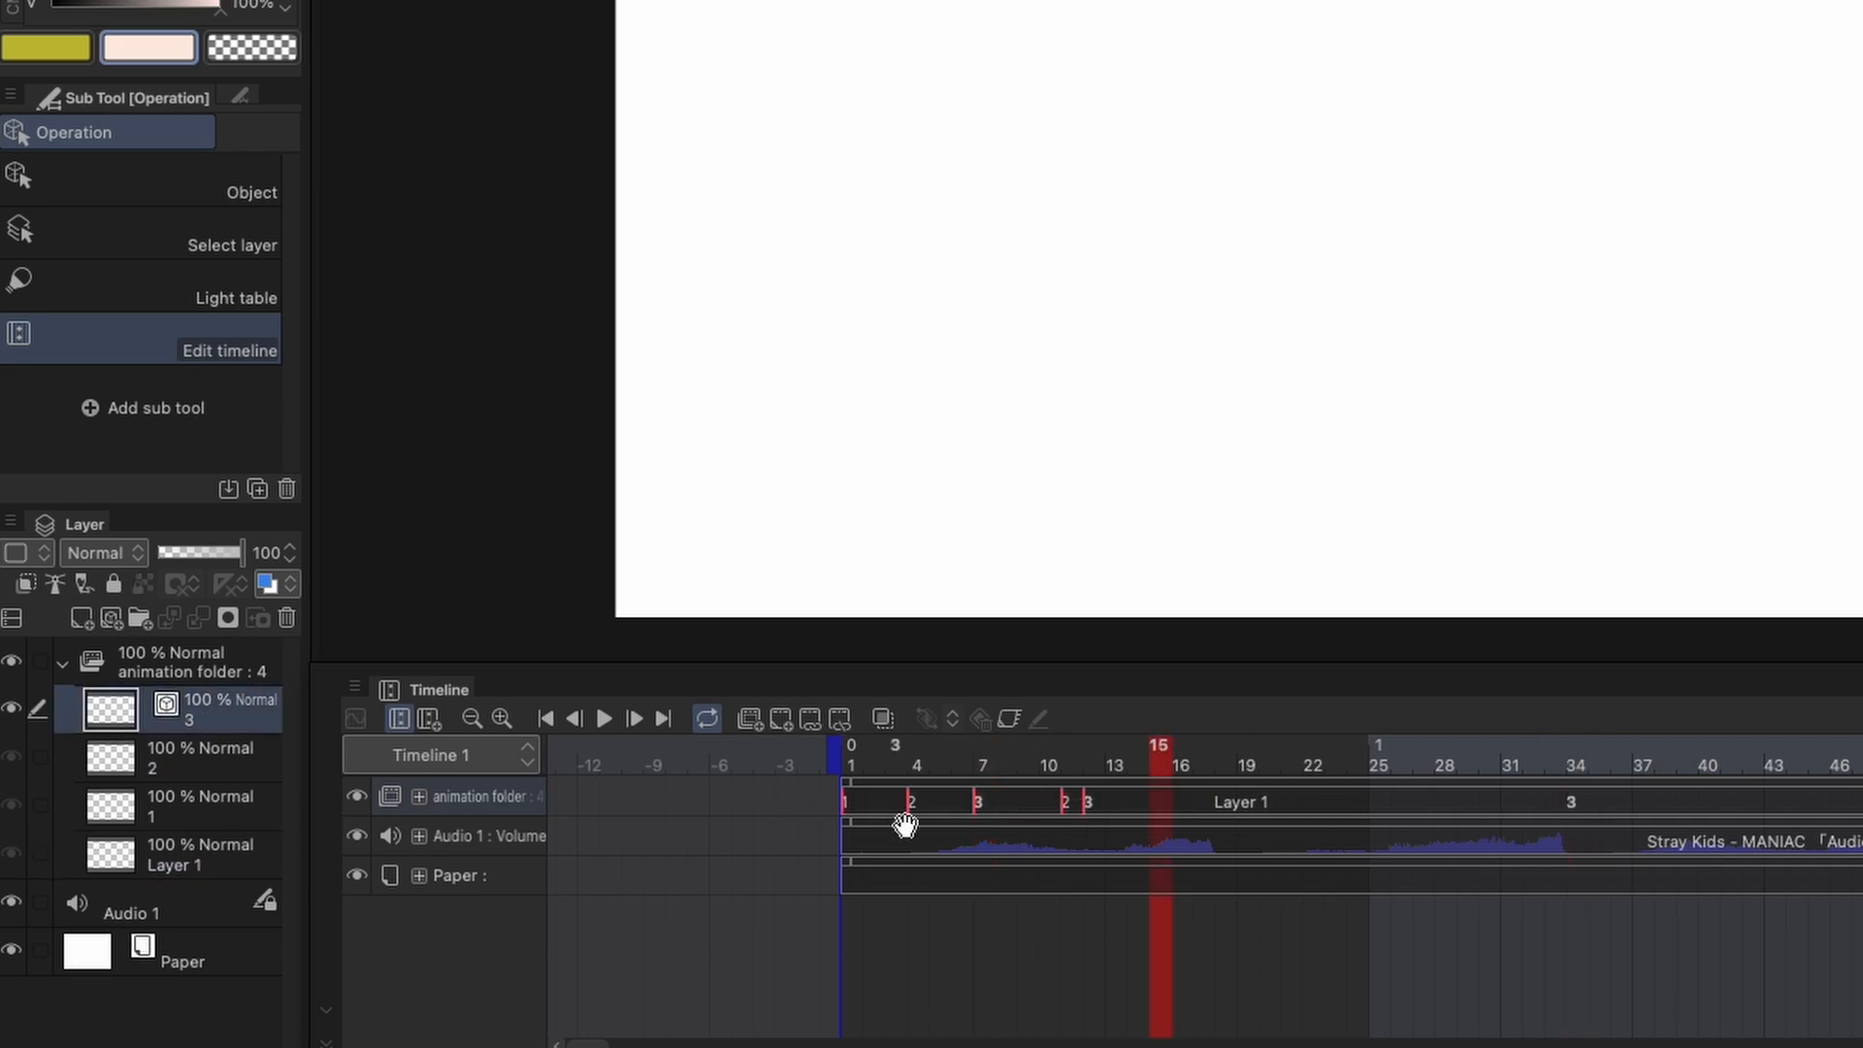
Step: Add a new animation cel at the selected frame of the animation track
right_click(905, 824)
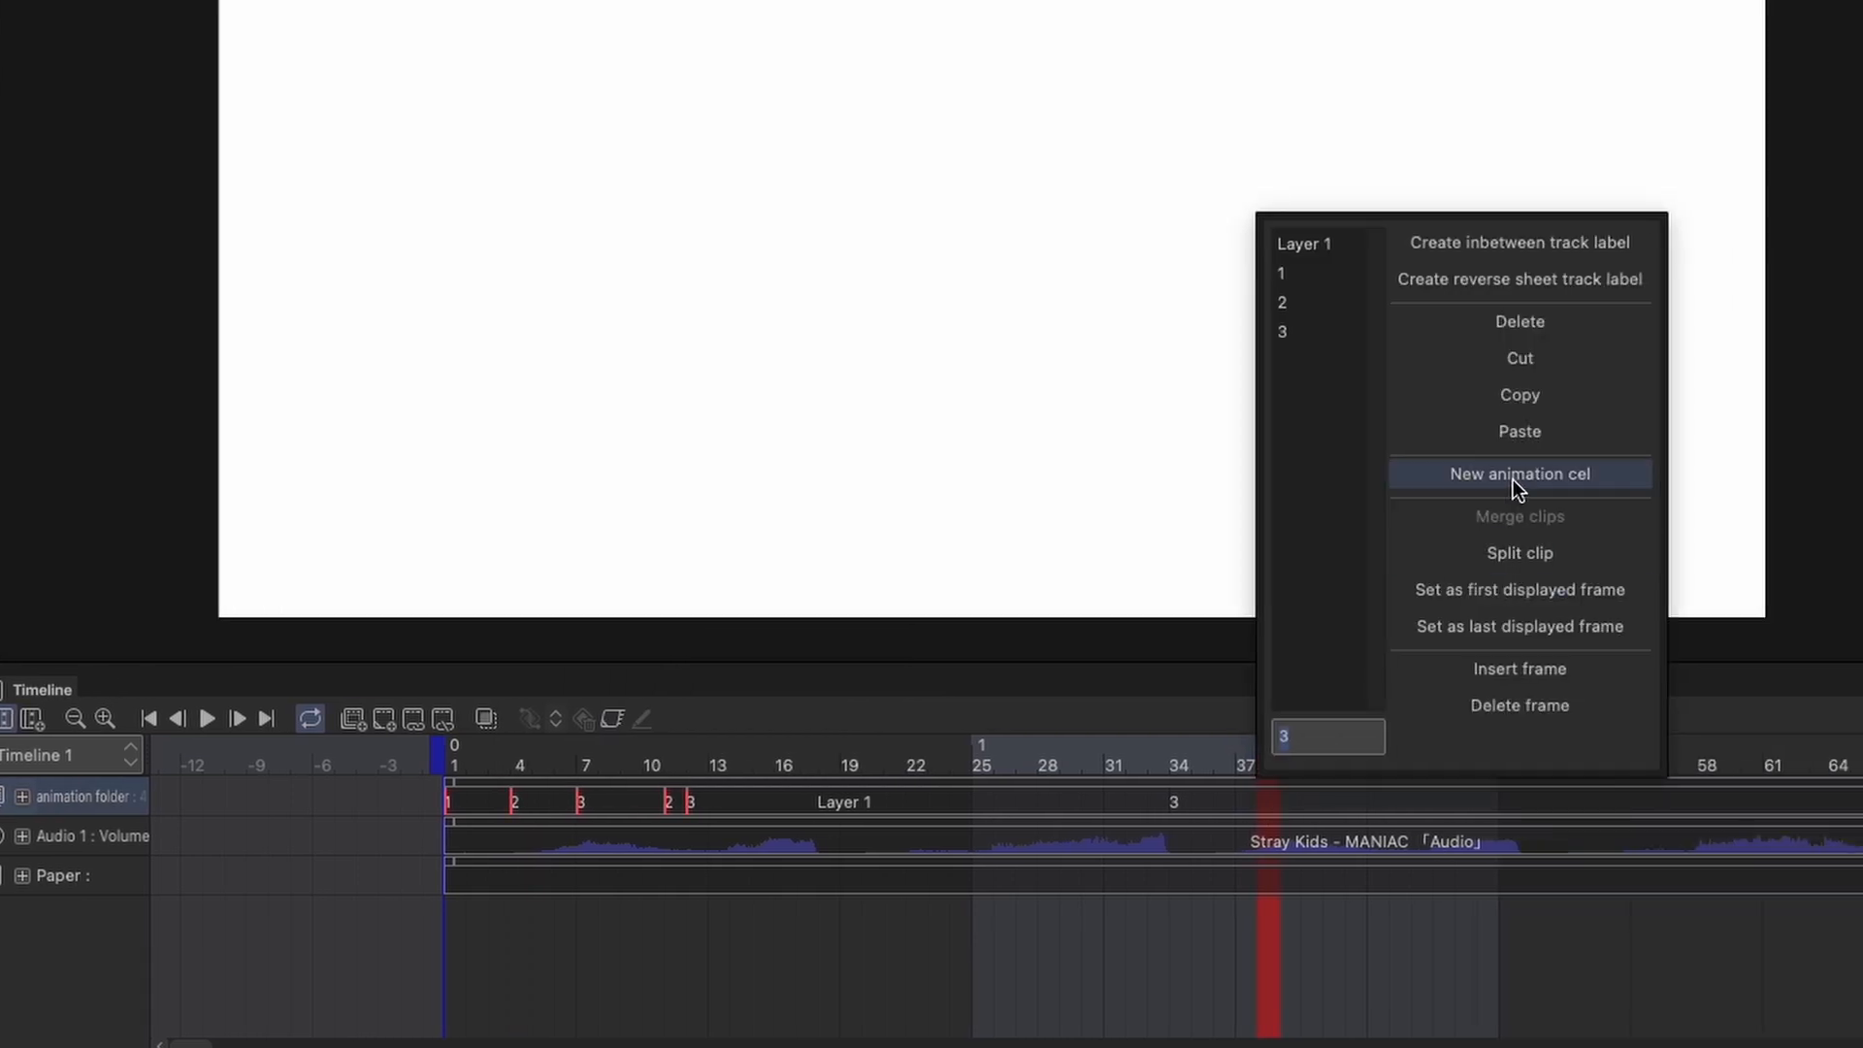
click(1519, 472)
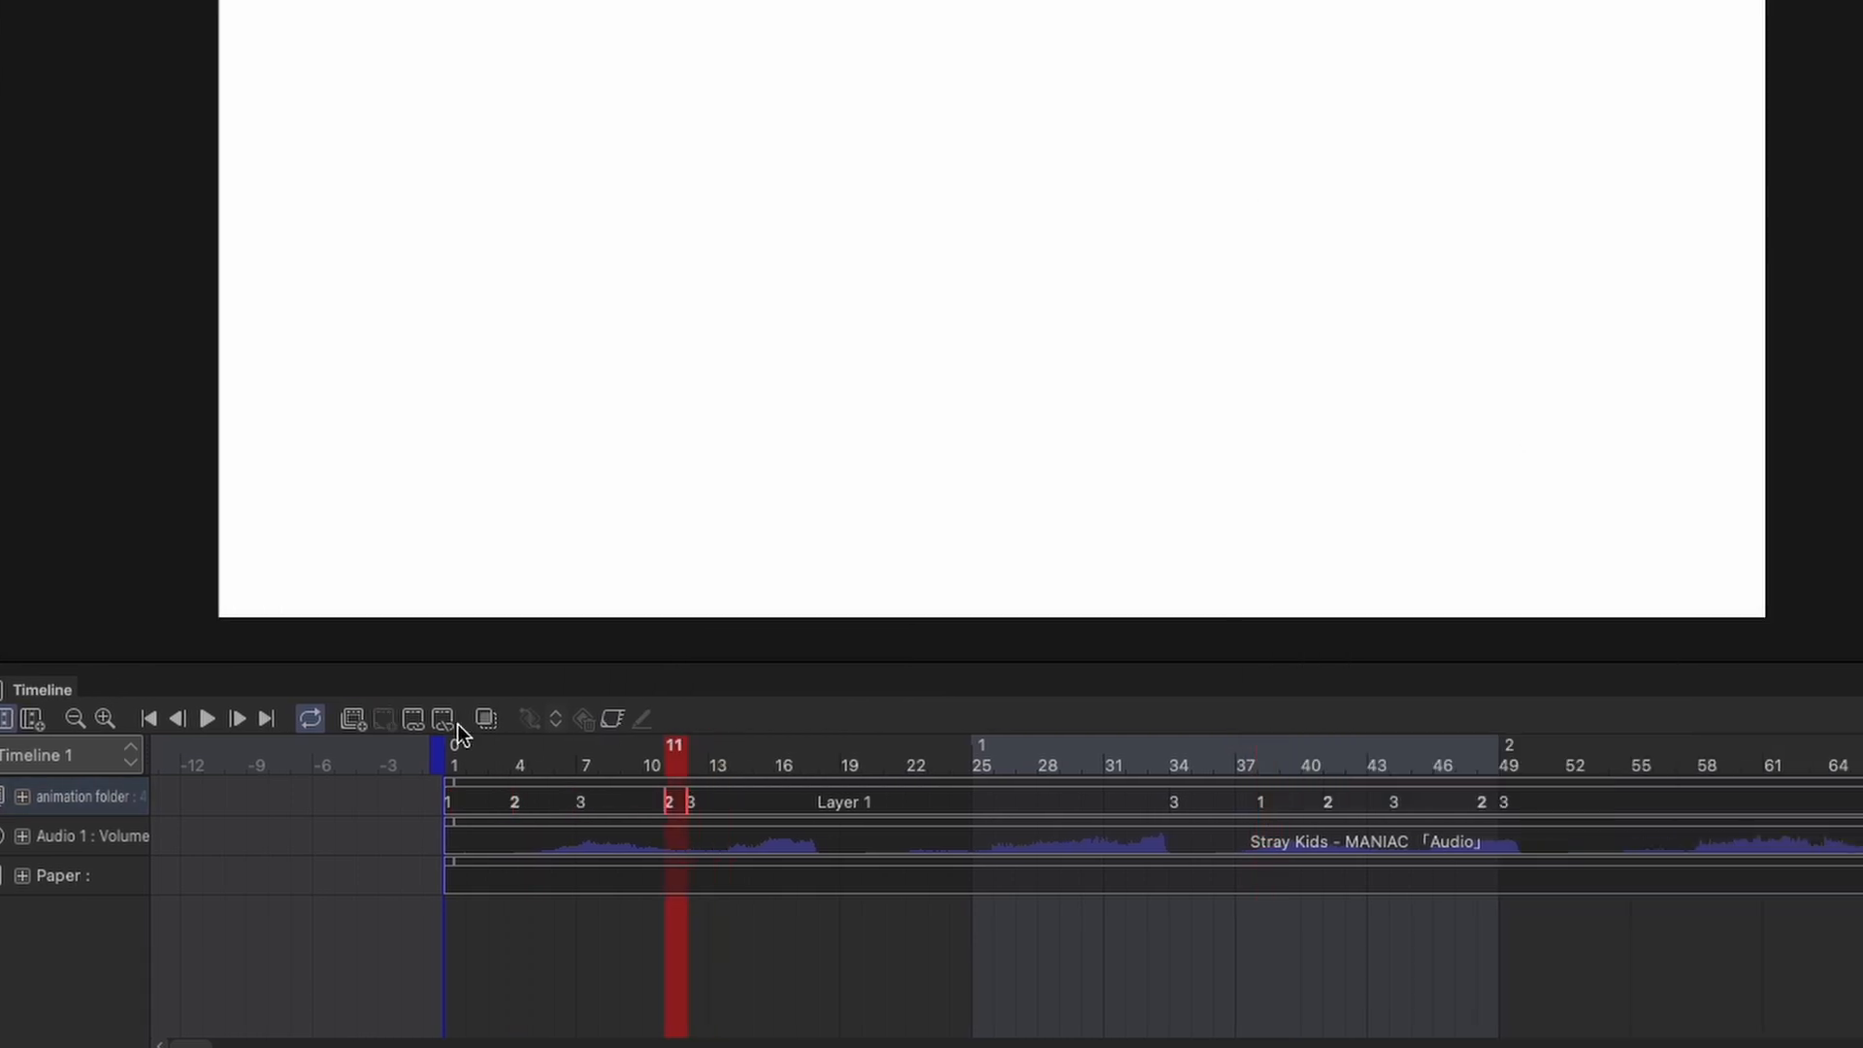
mouse_move(442, 718)
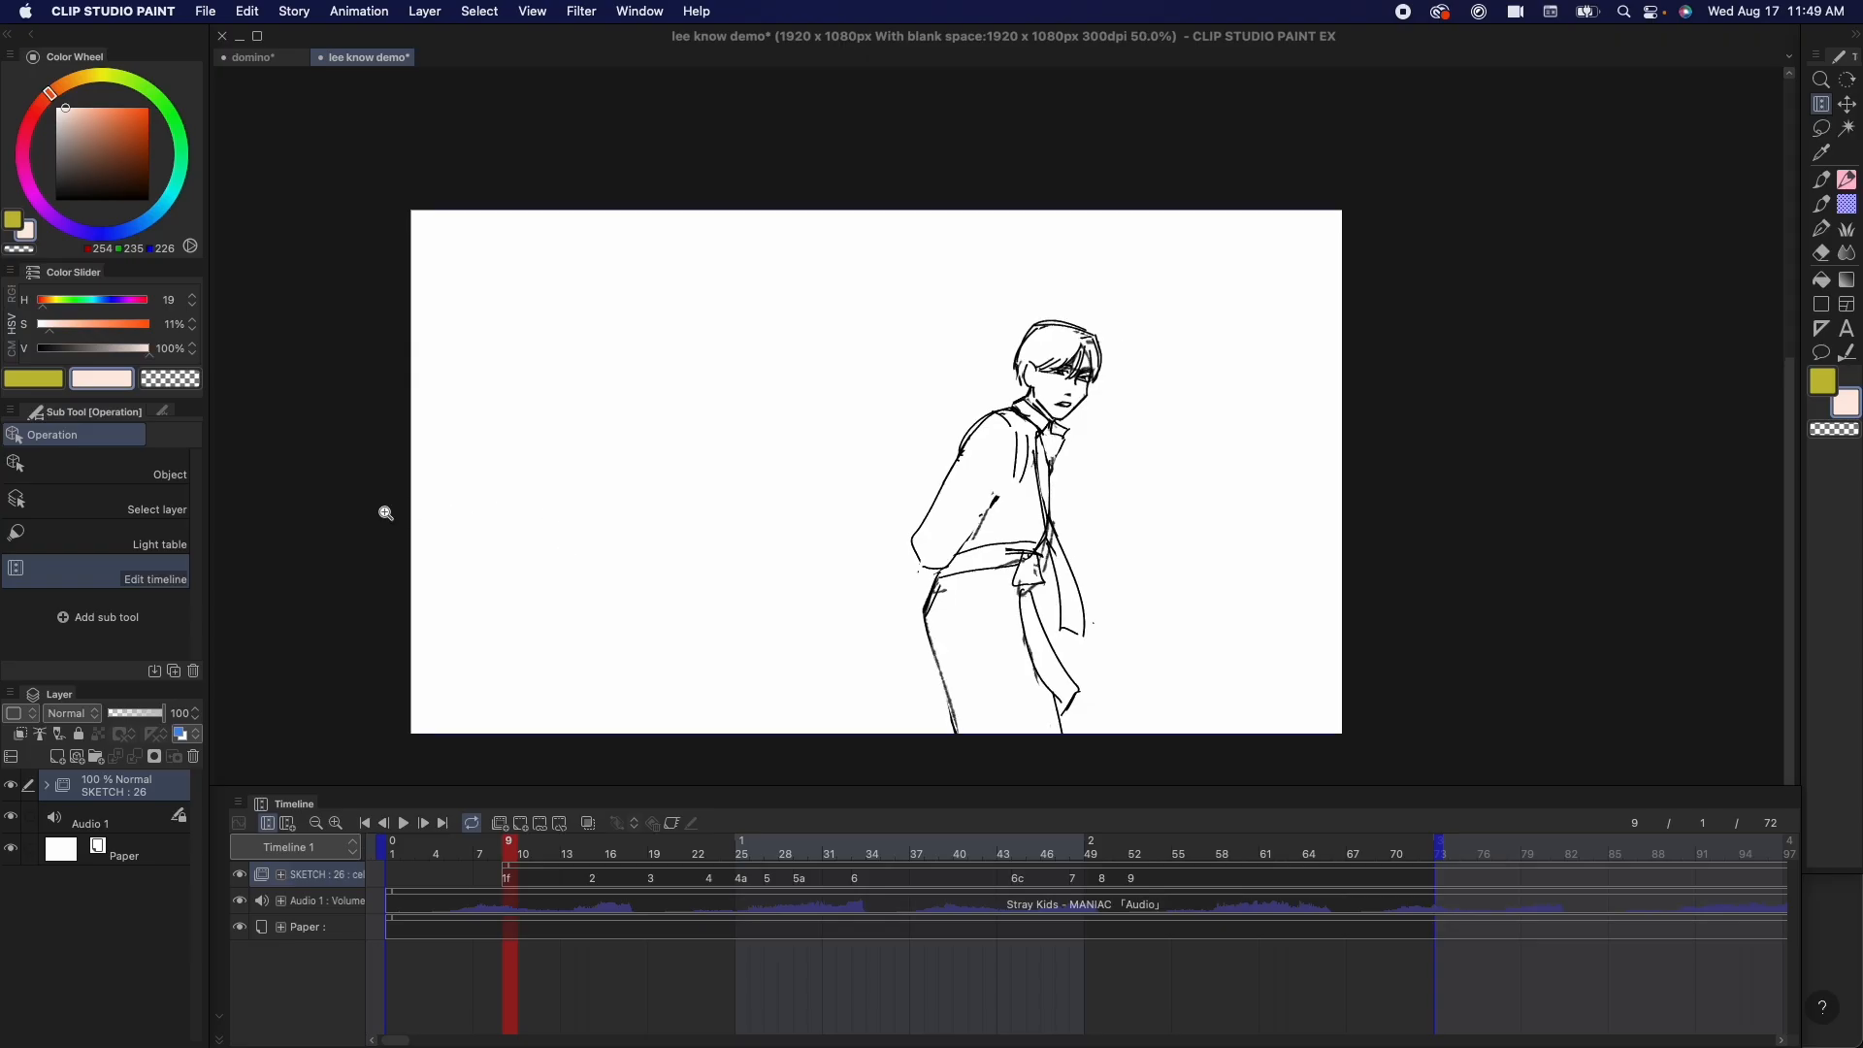
Step: Preview the sketch with the song, stopping, jumping to frame 8 and replaying
click(403, 822)
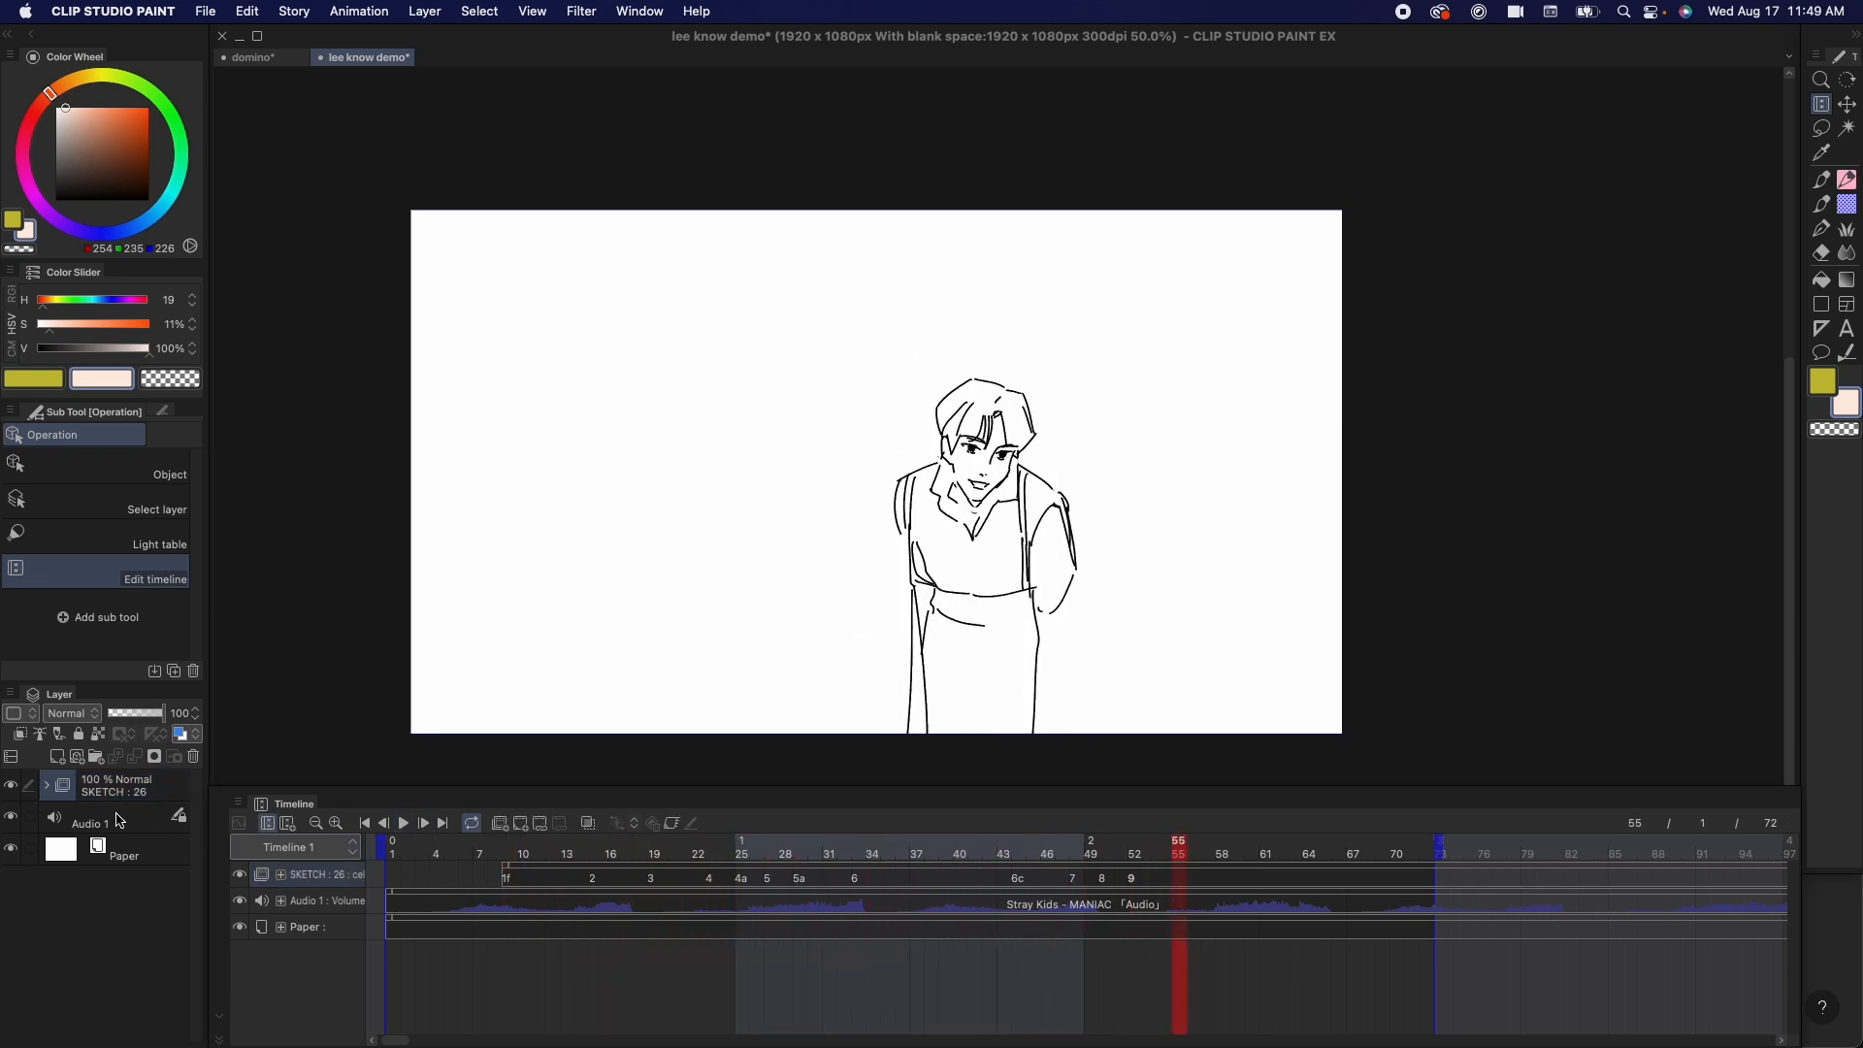
click(494, 852)
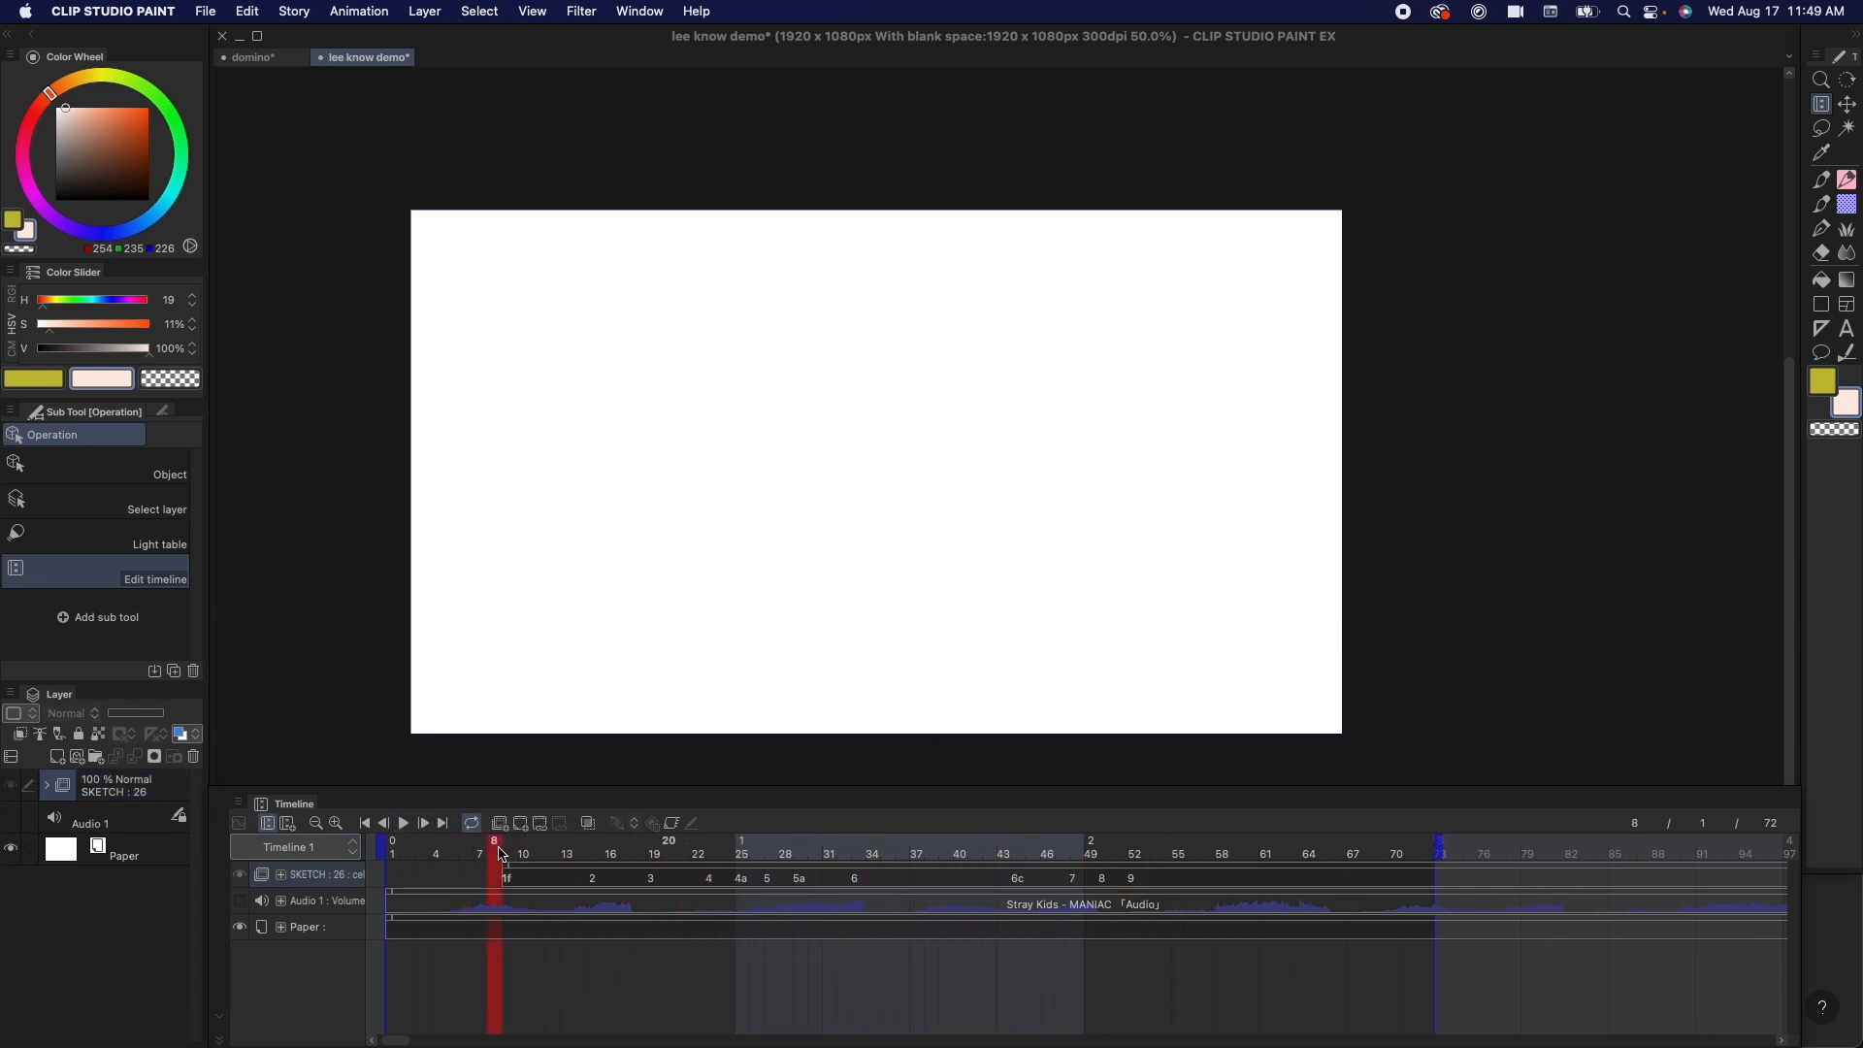
click(402, 822)
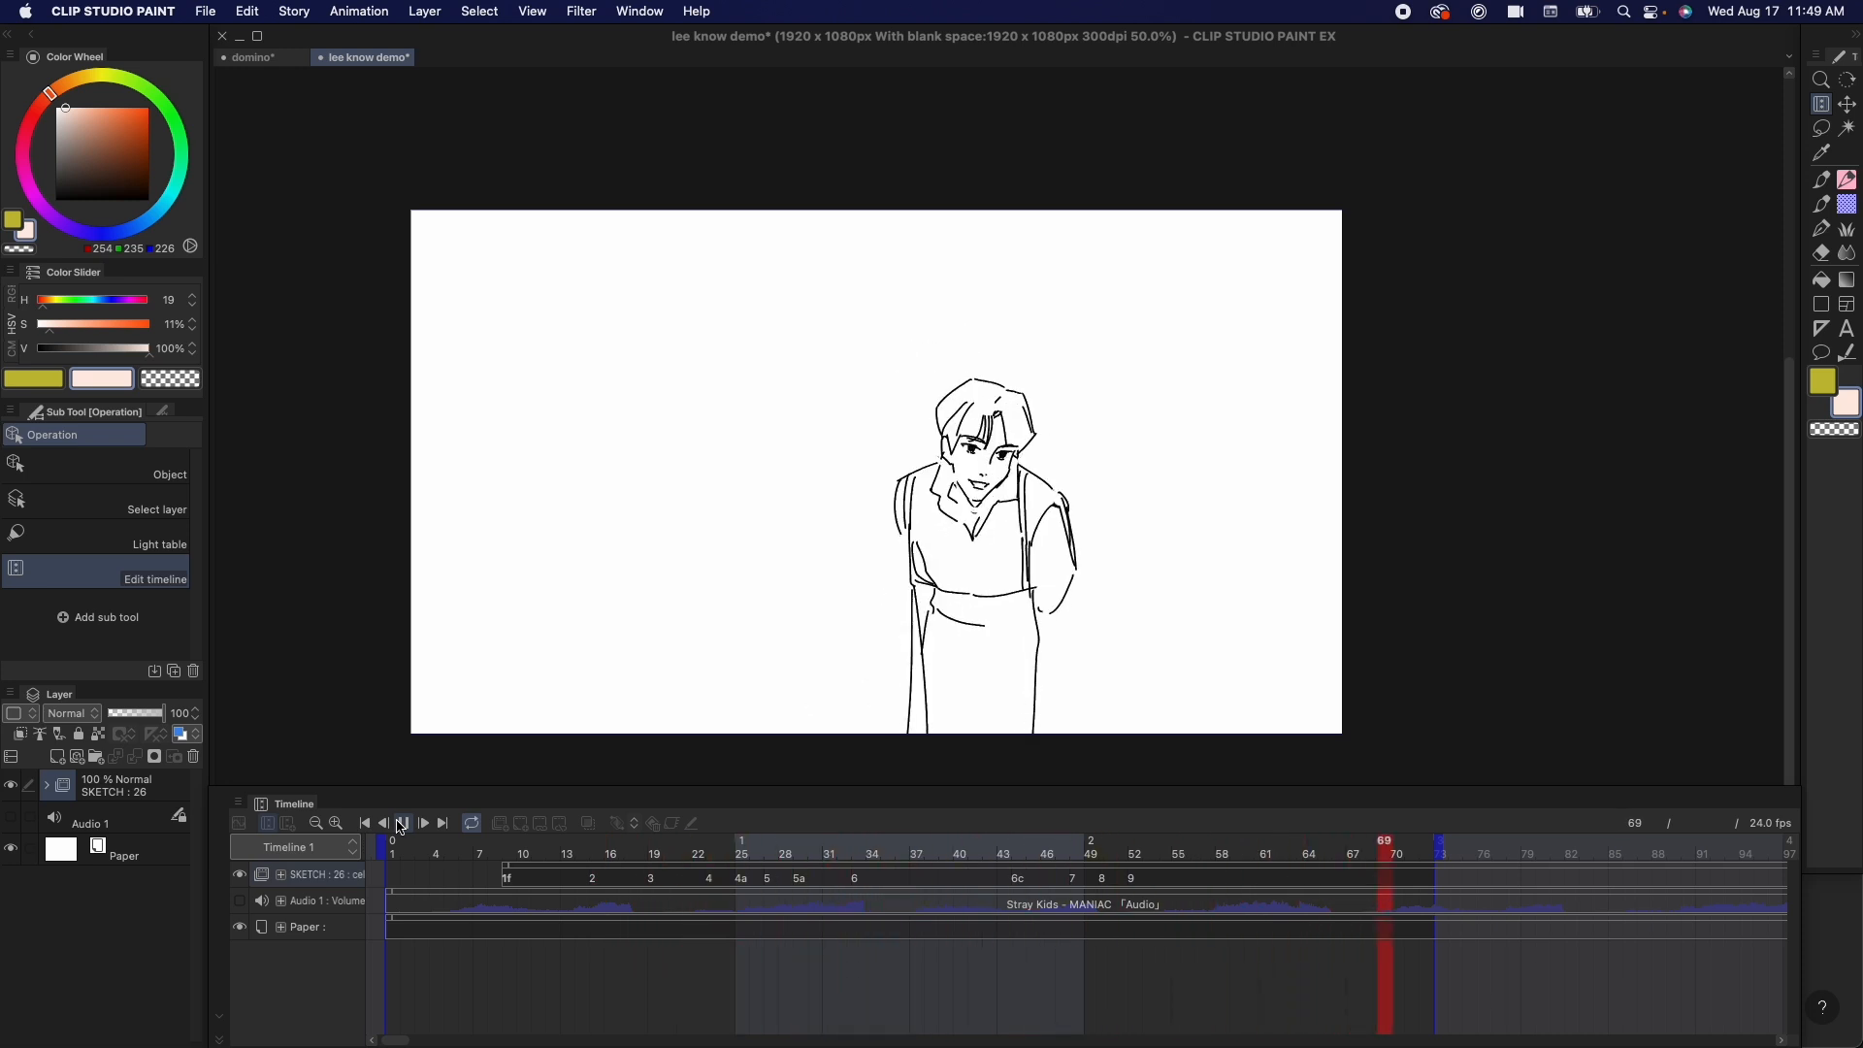
click(403, 821)
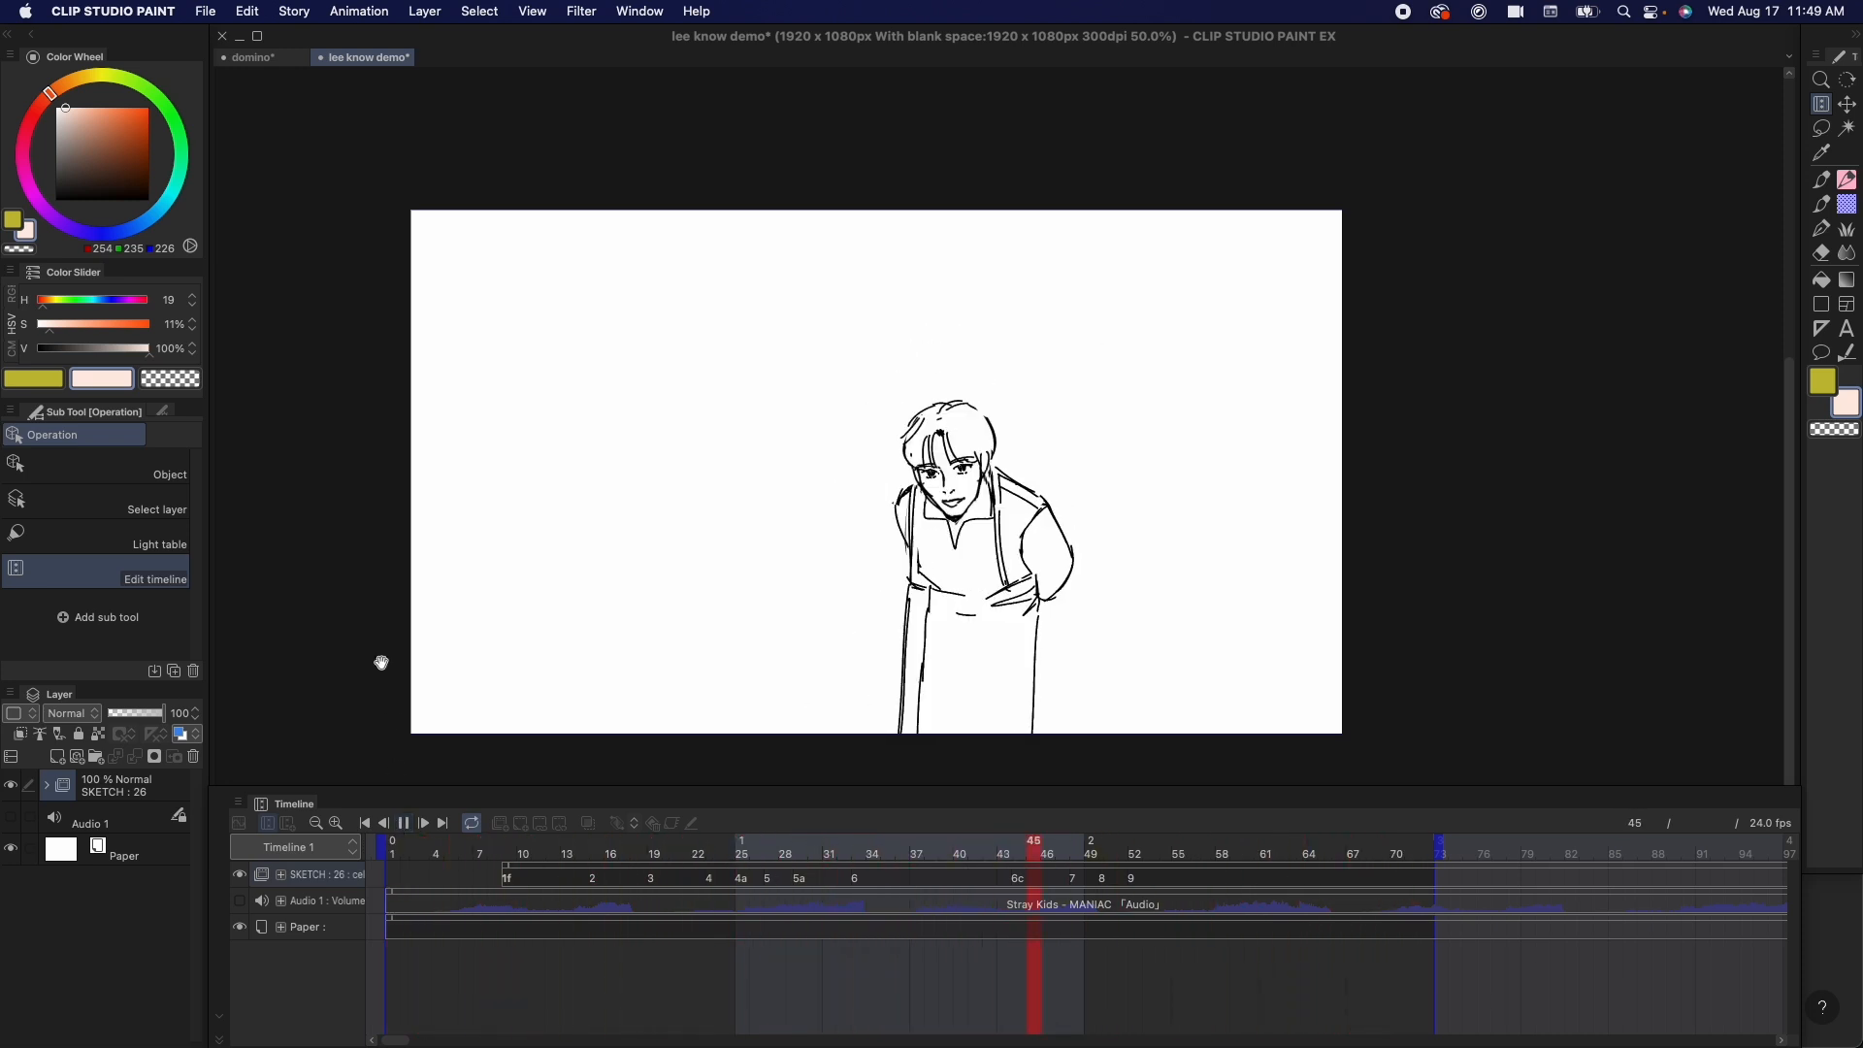
click(668, 842)
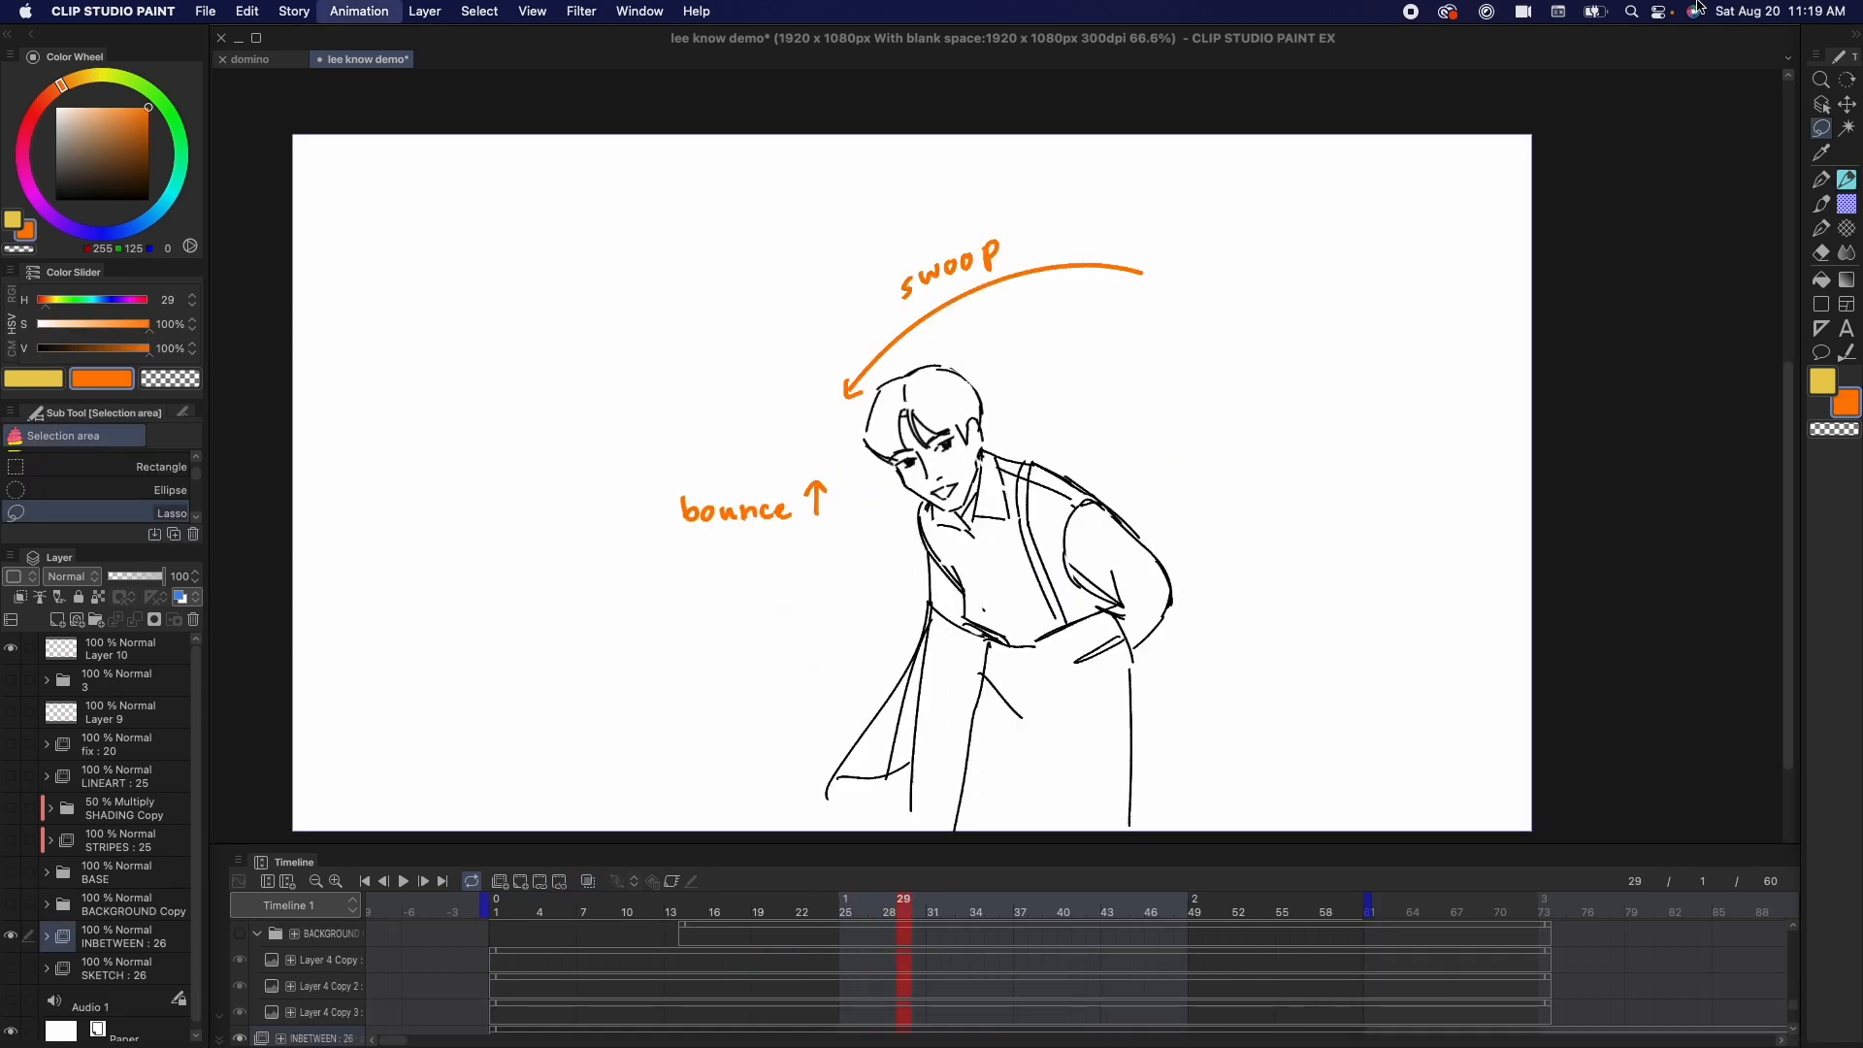
Step: View an earlier drawing with neighbouring frames ghosted by onion skin
click(1005, 911)
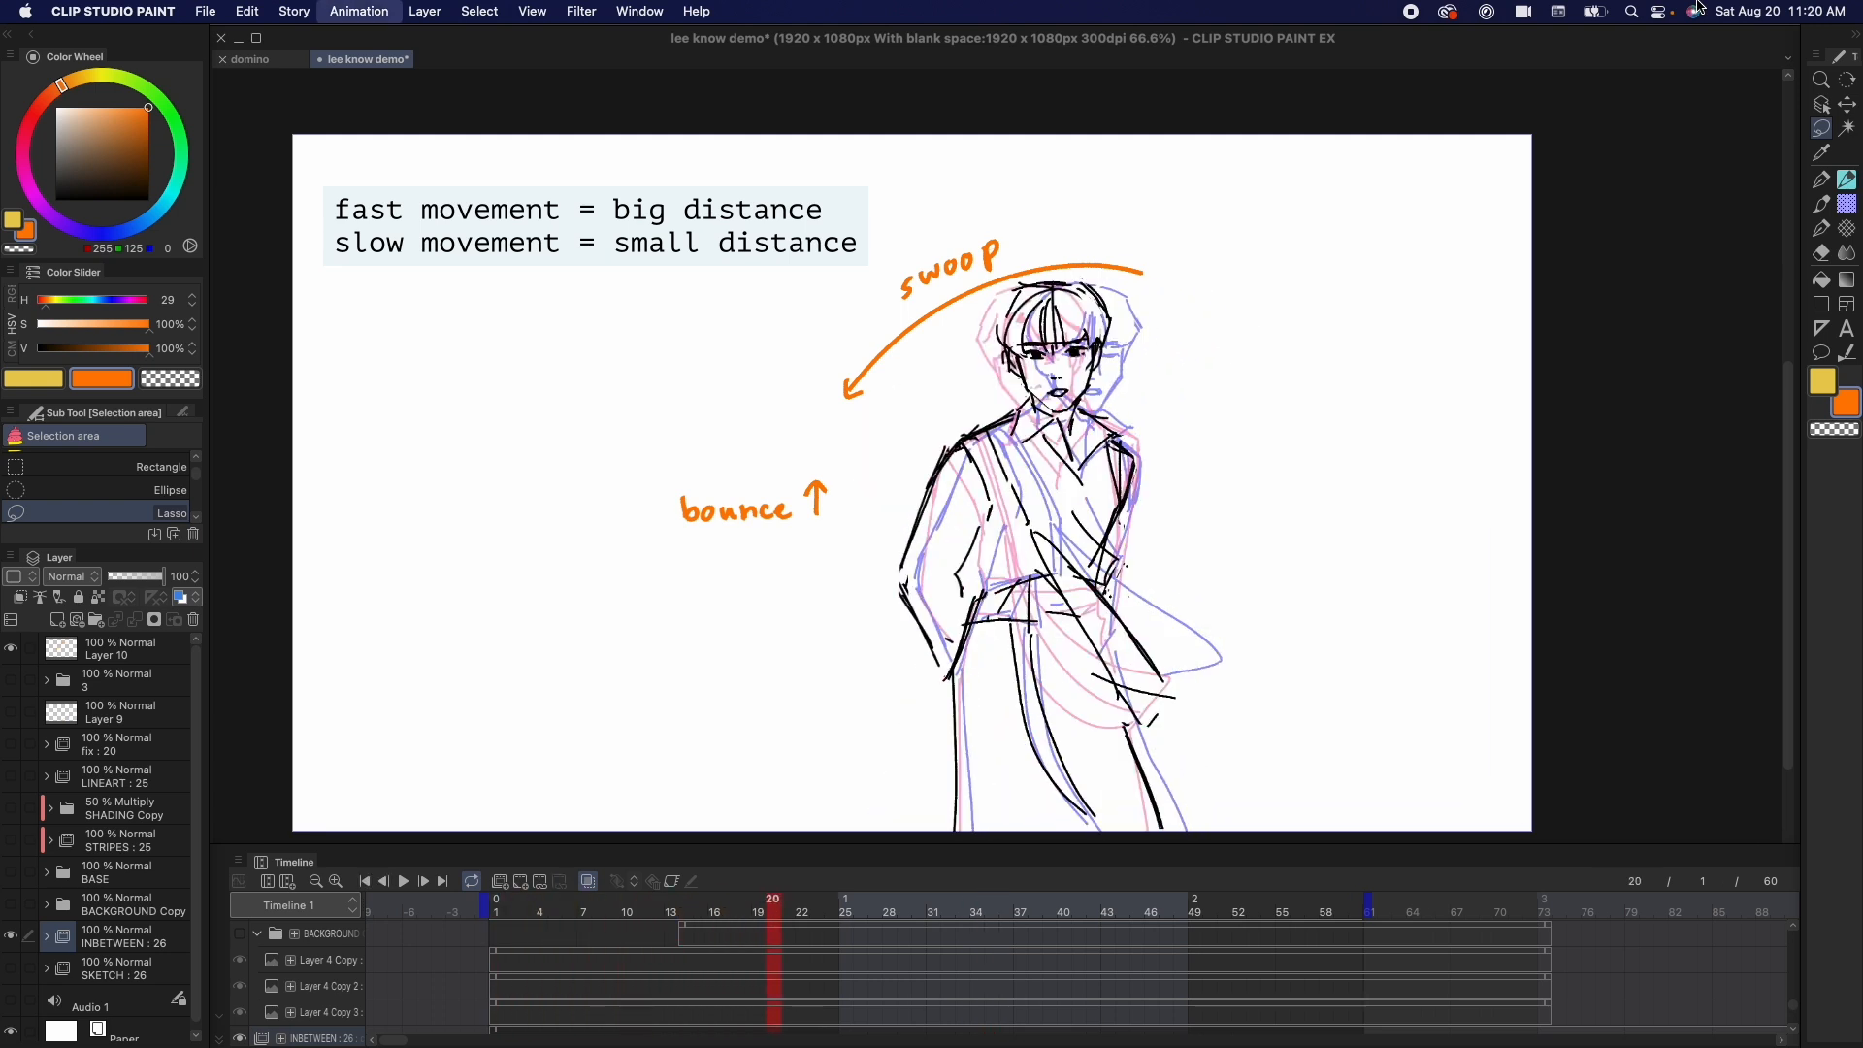
click(1225, 899)
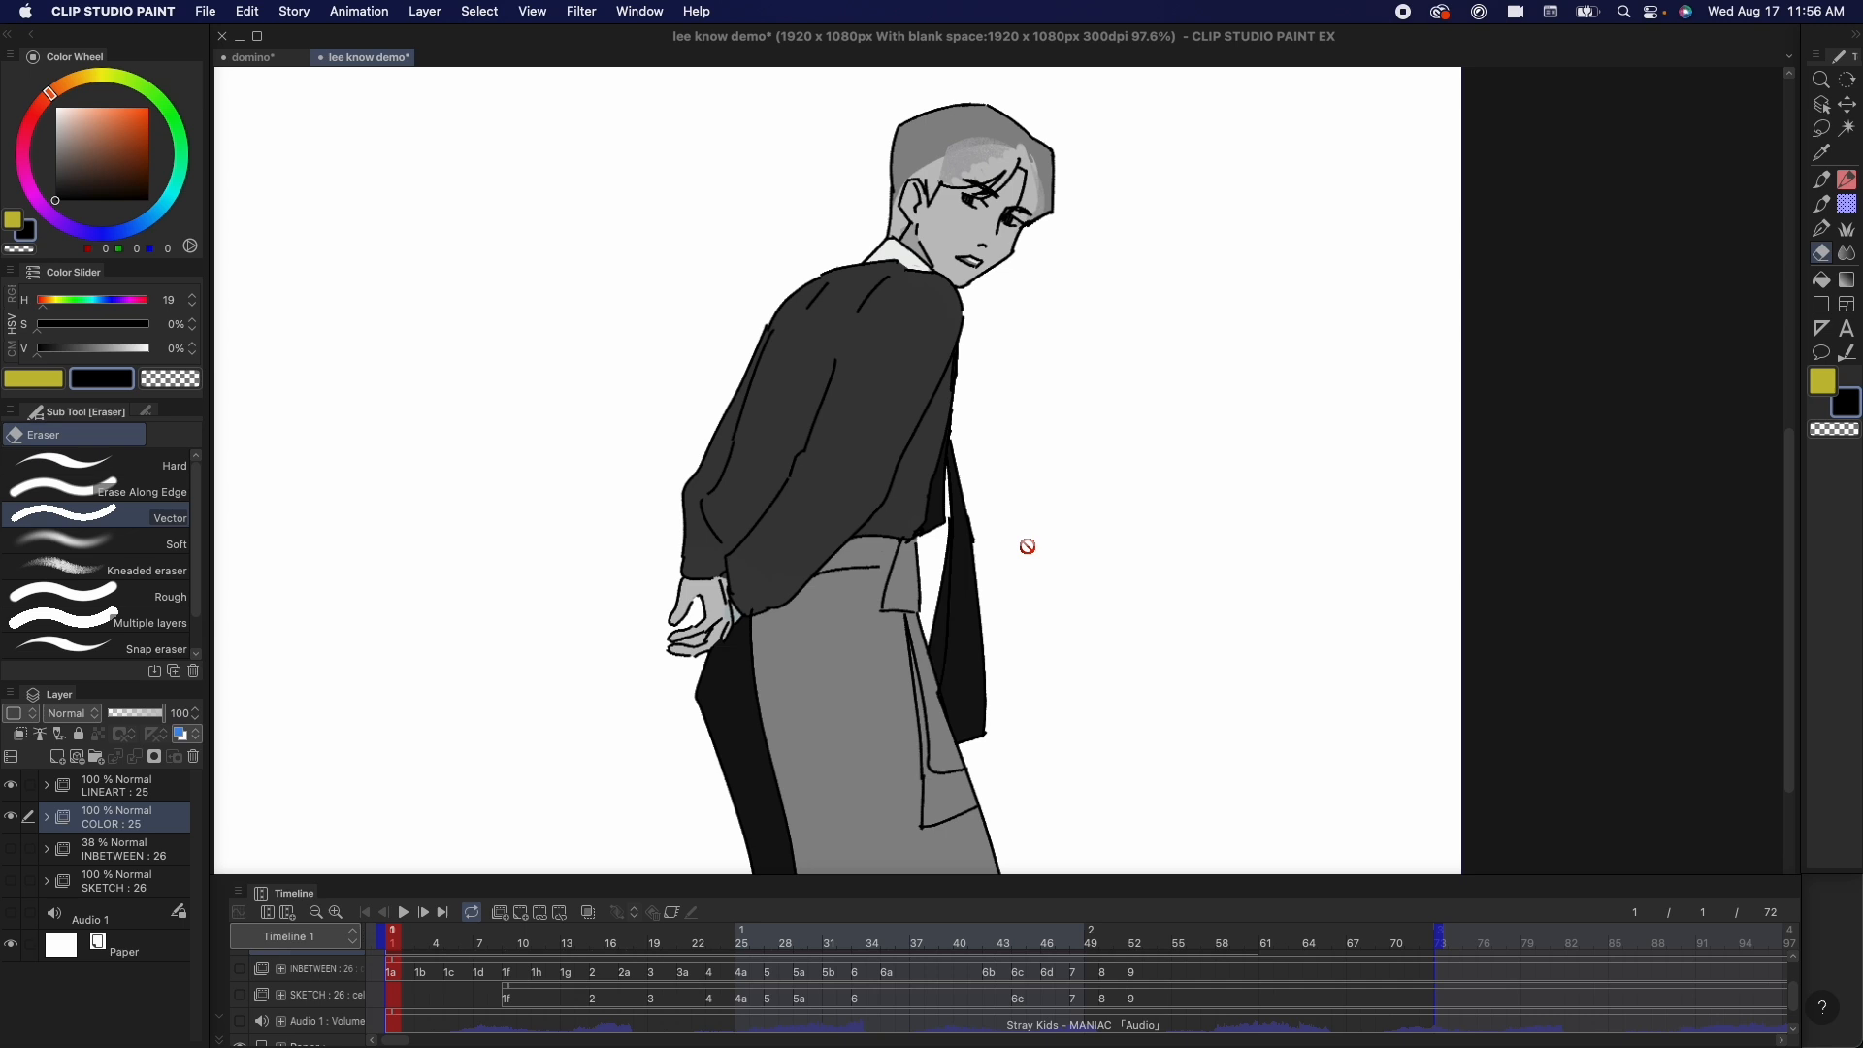
Step: Step through the grey colour cels at frames 4 and 12 on the timeline
click(435, 943)
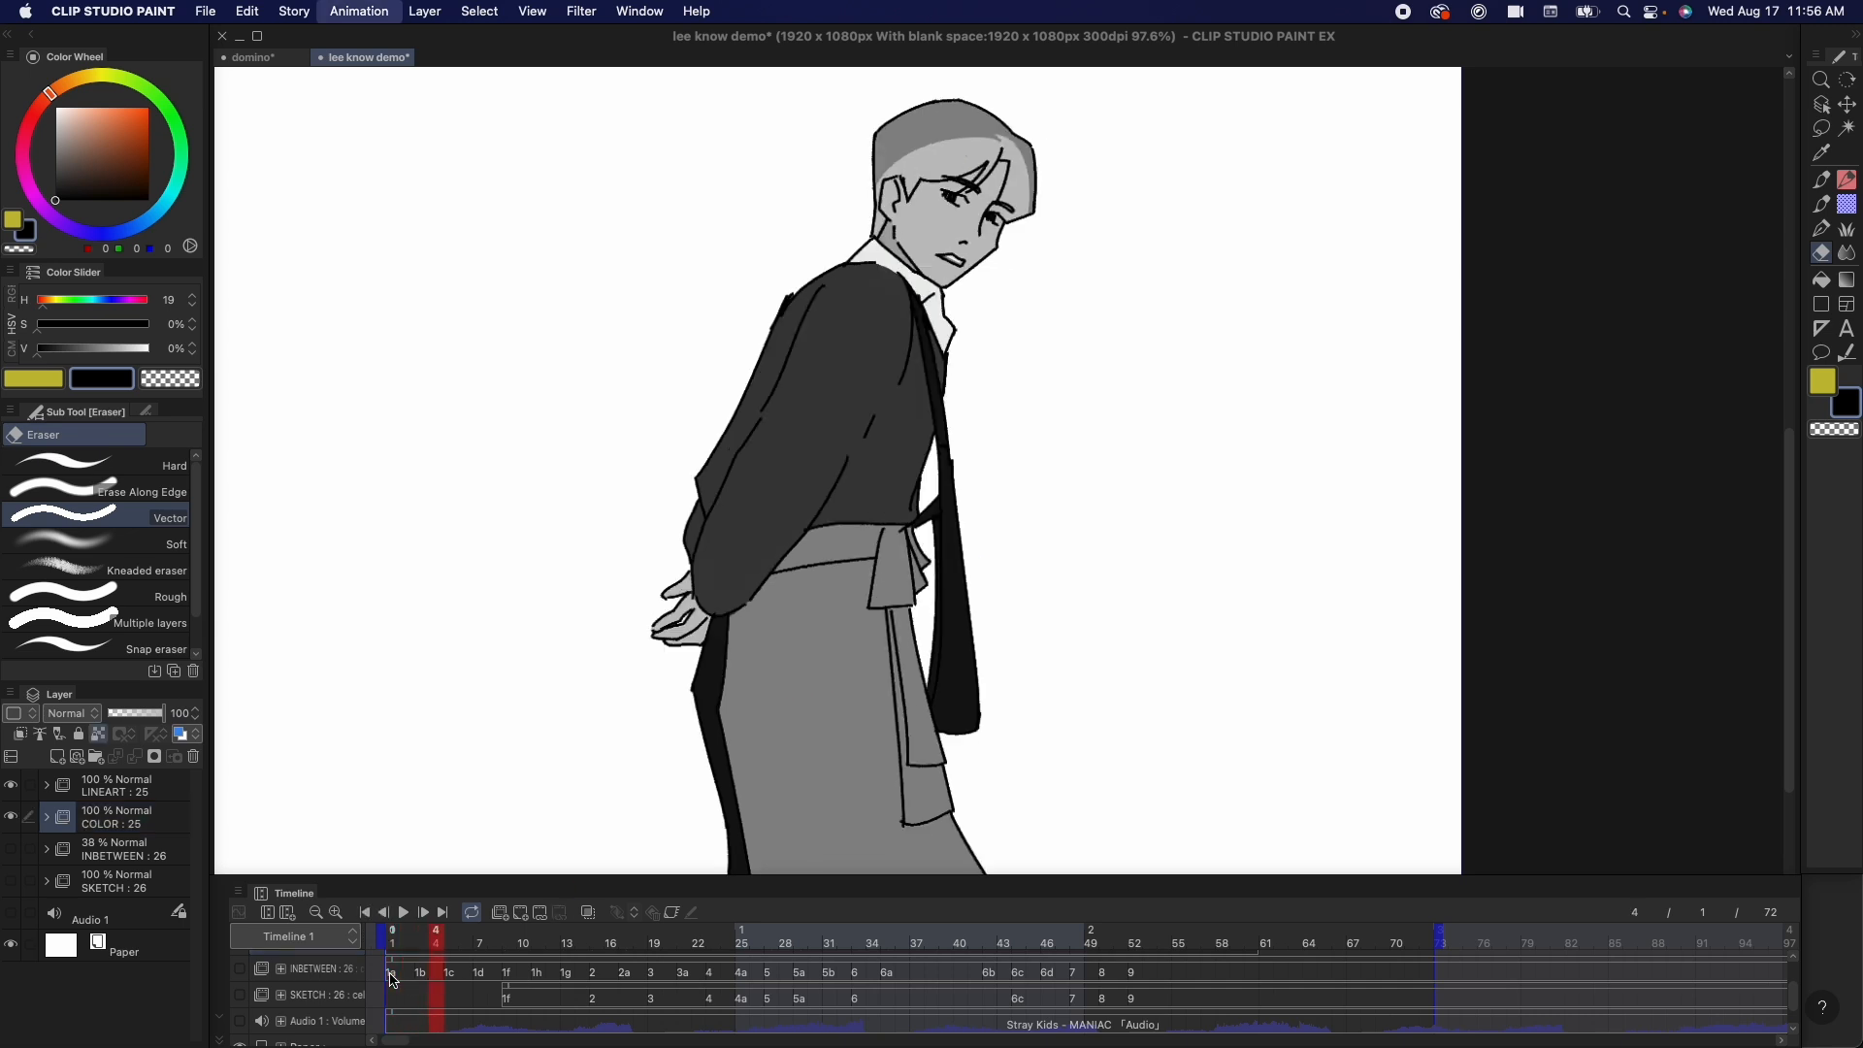
click(550, 943)
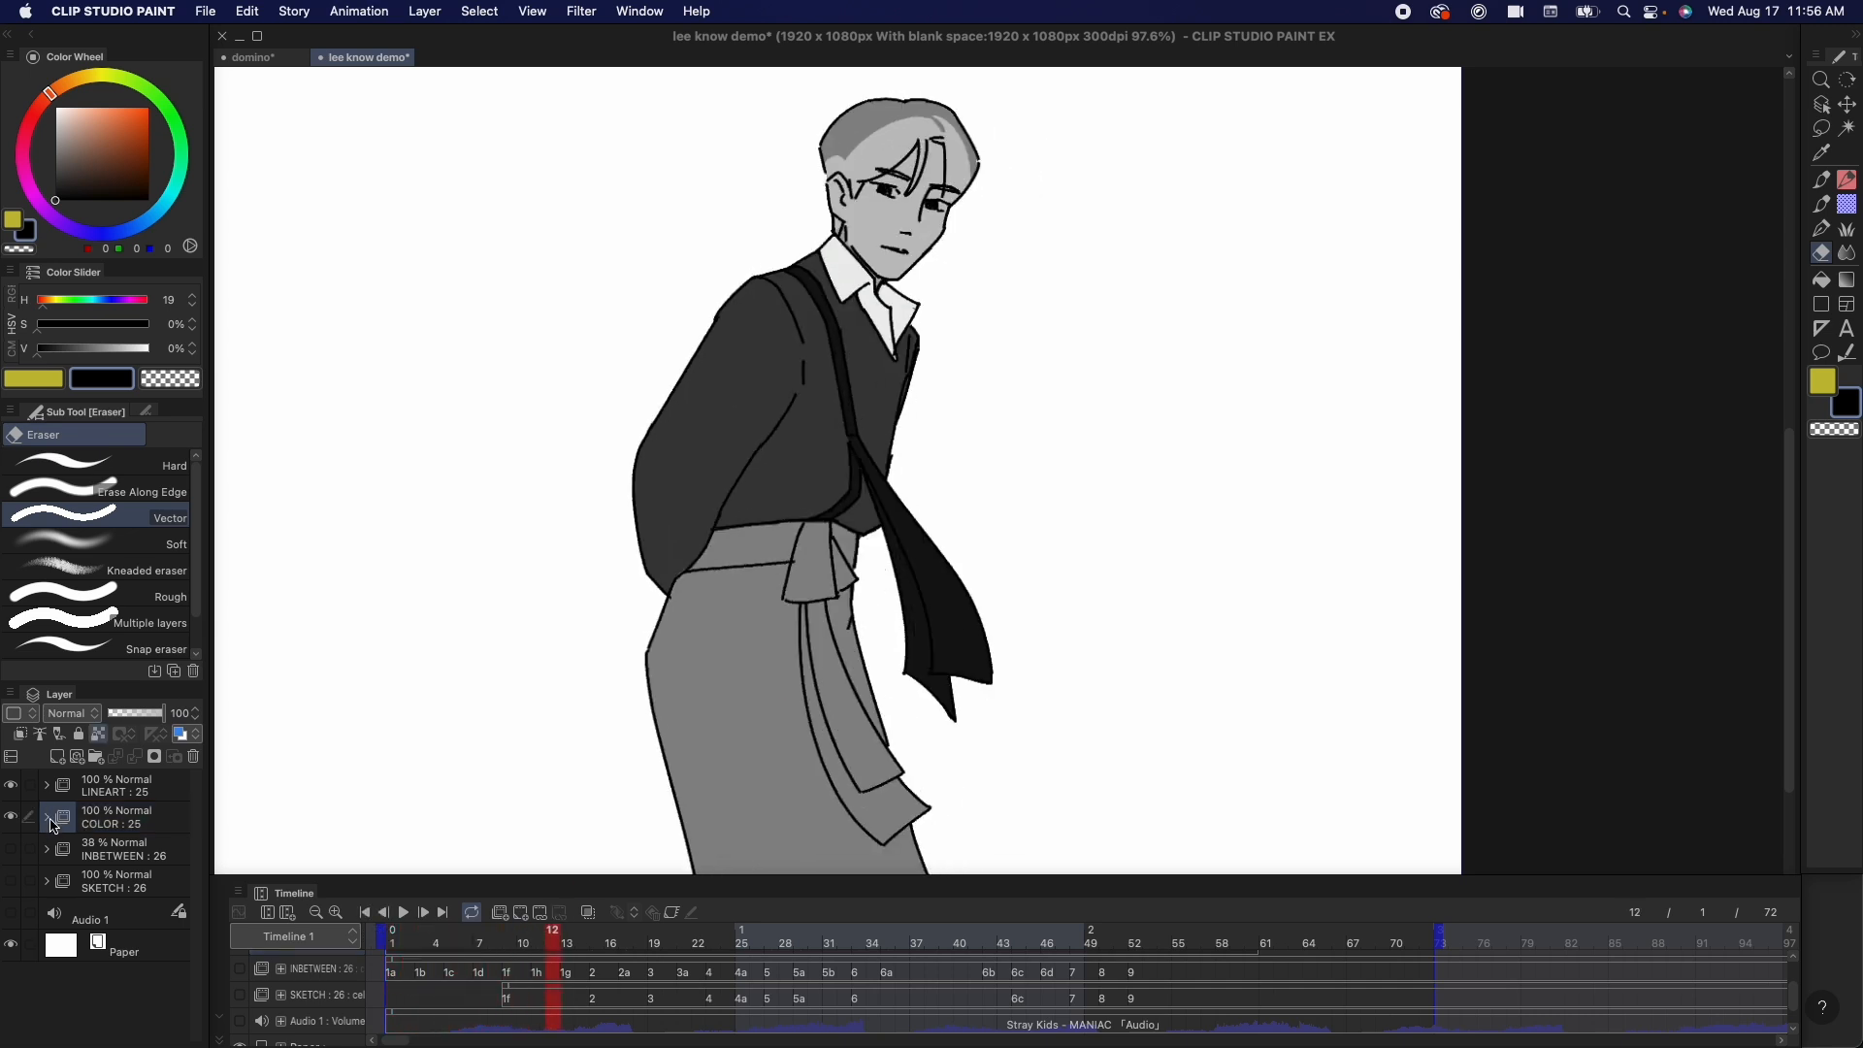
click(47, 816)
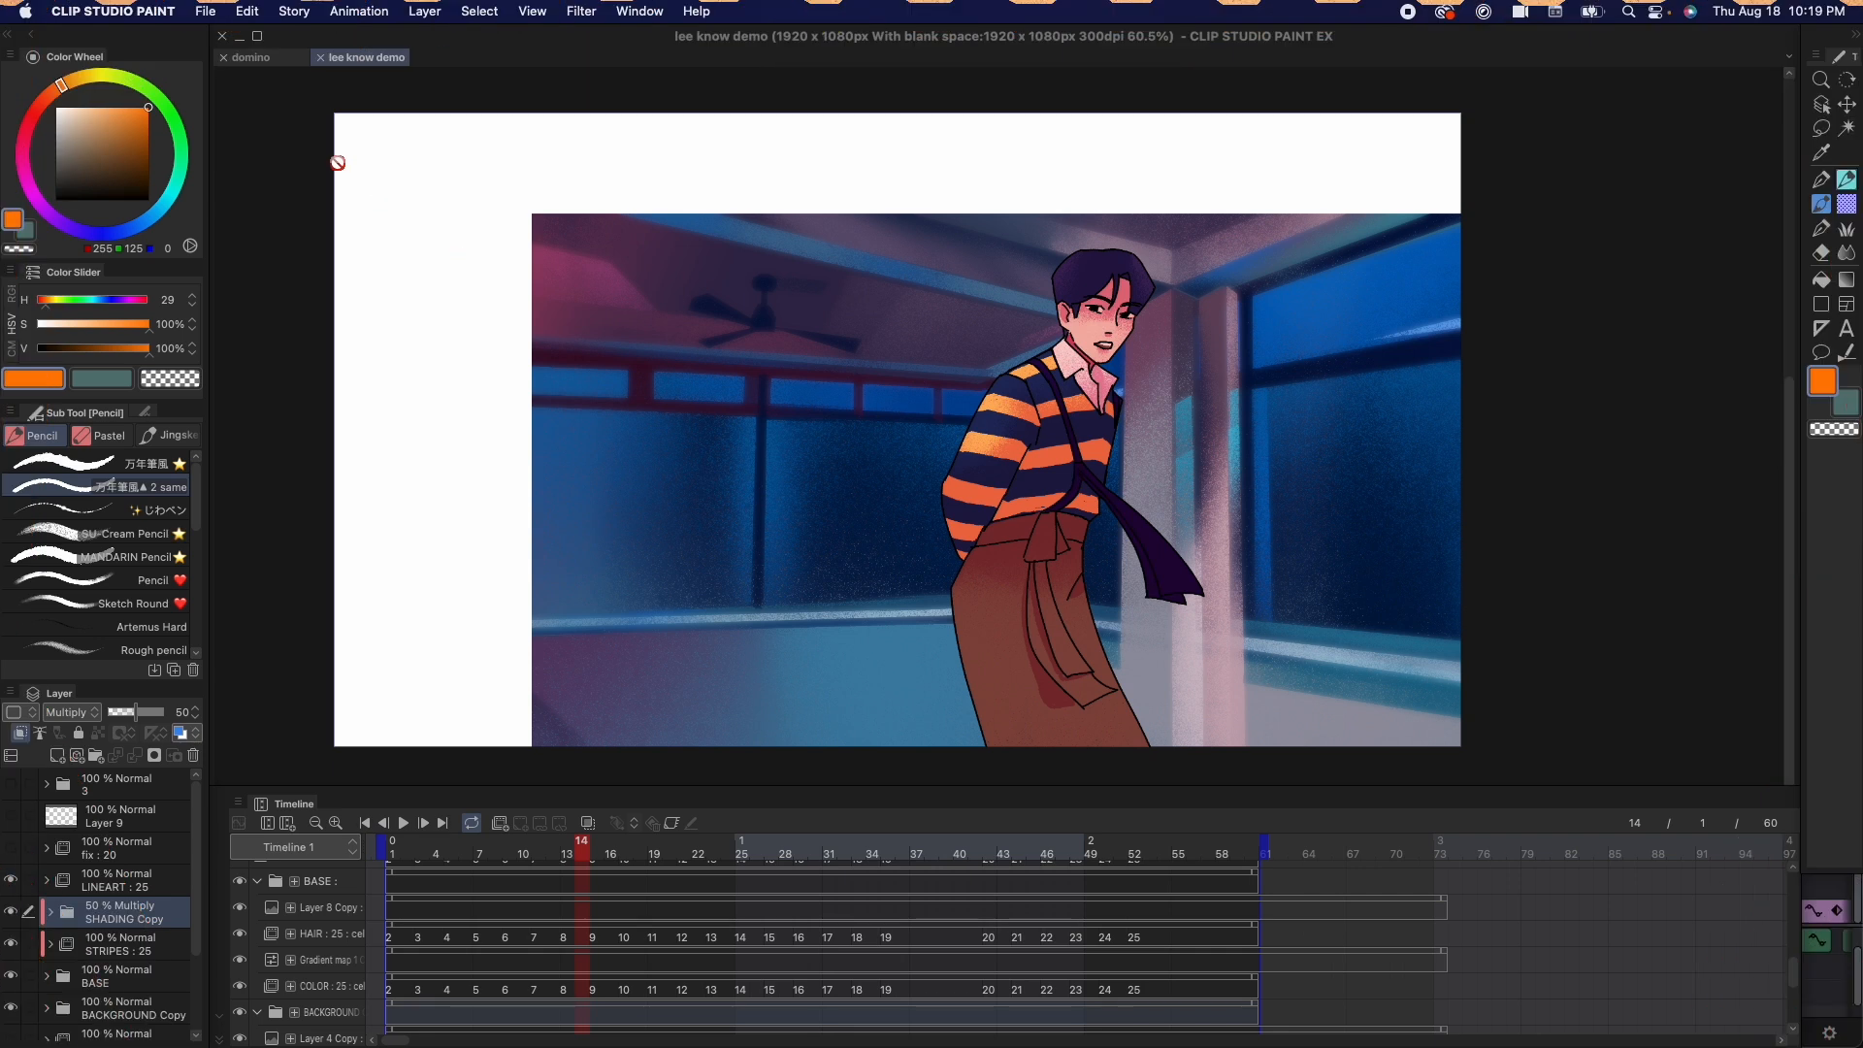
Step: Open Shortcut Settings and expand the Animation menu commands
click(113, 11)
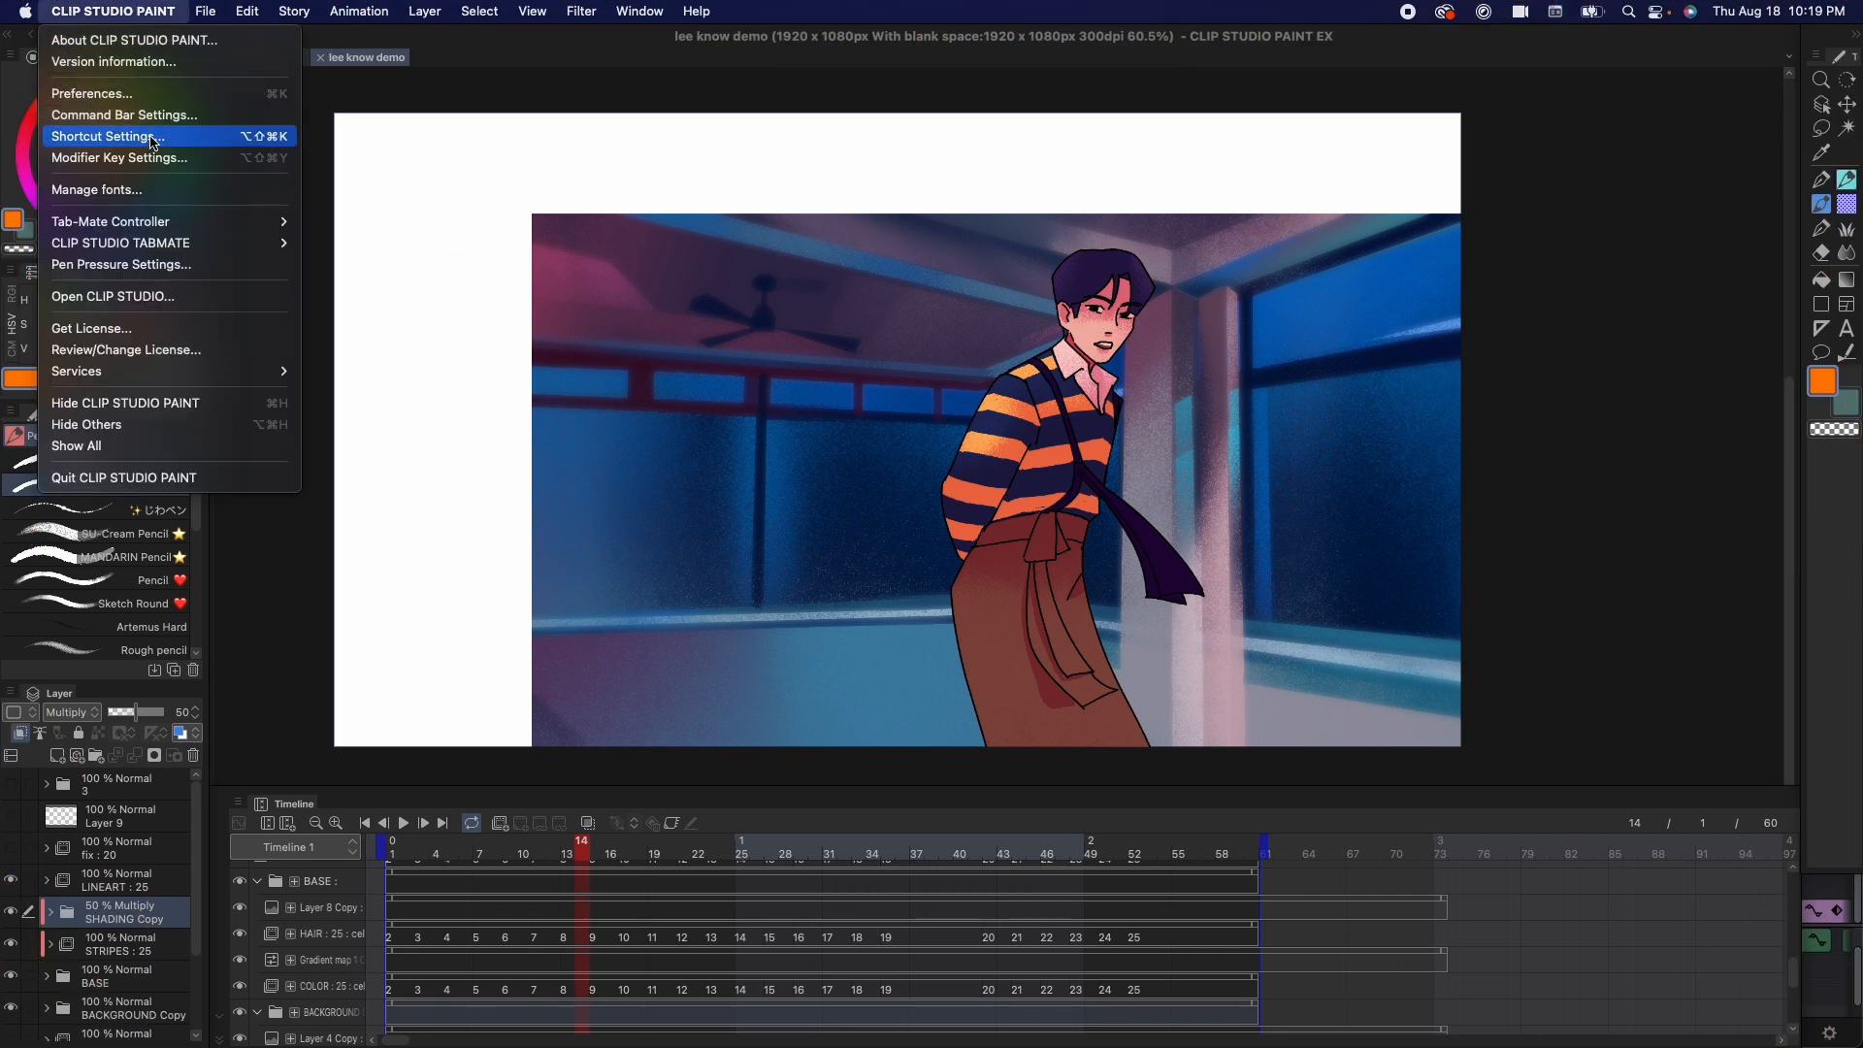
click(105, 136)
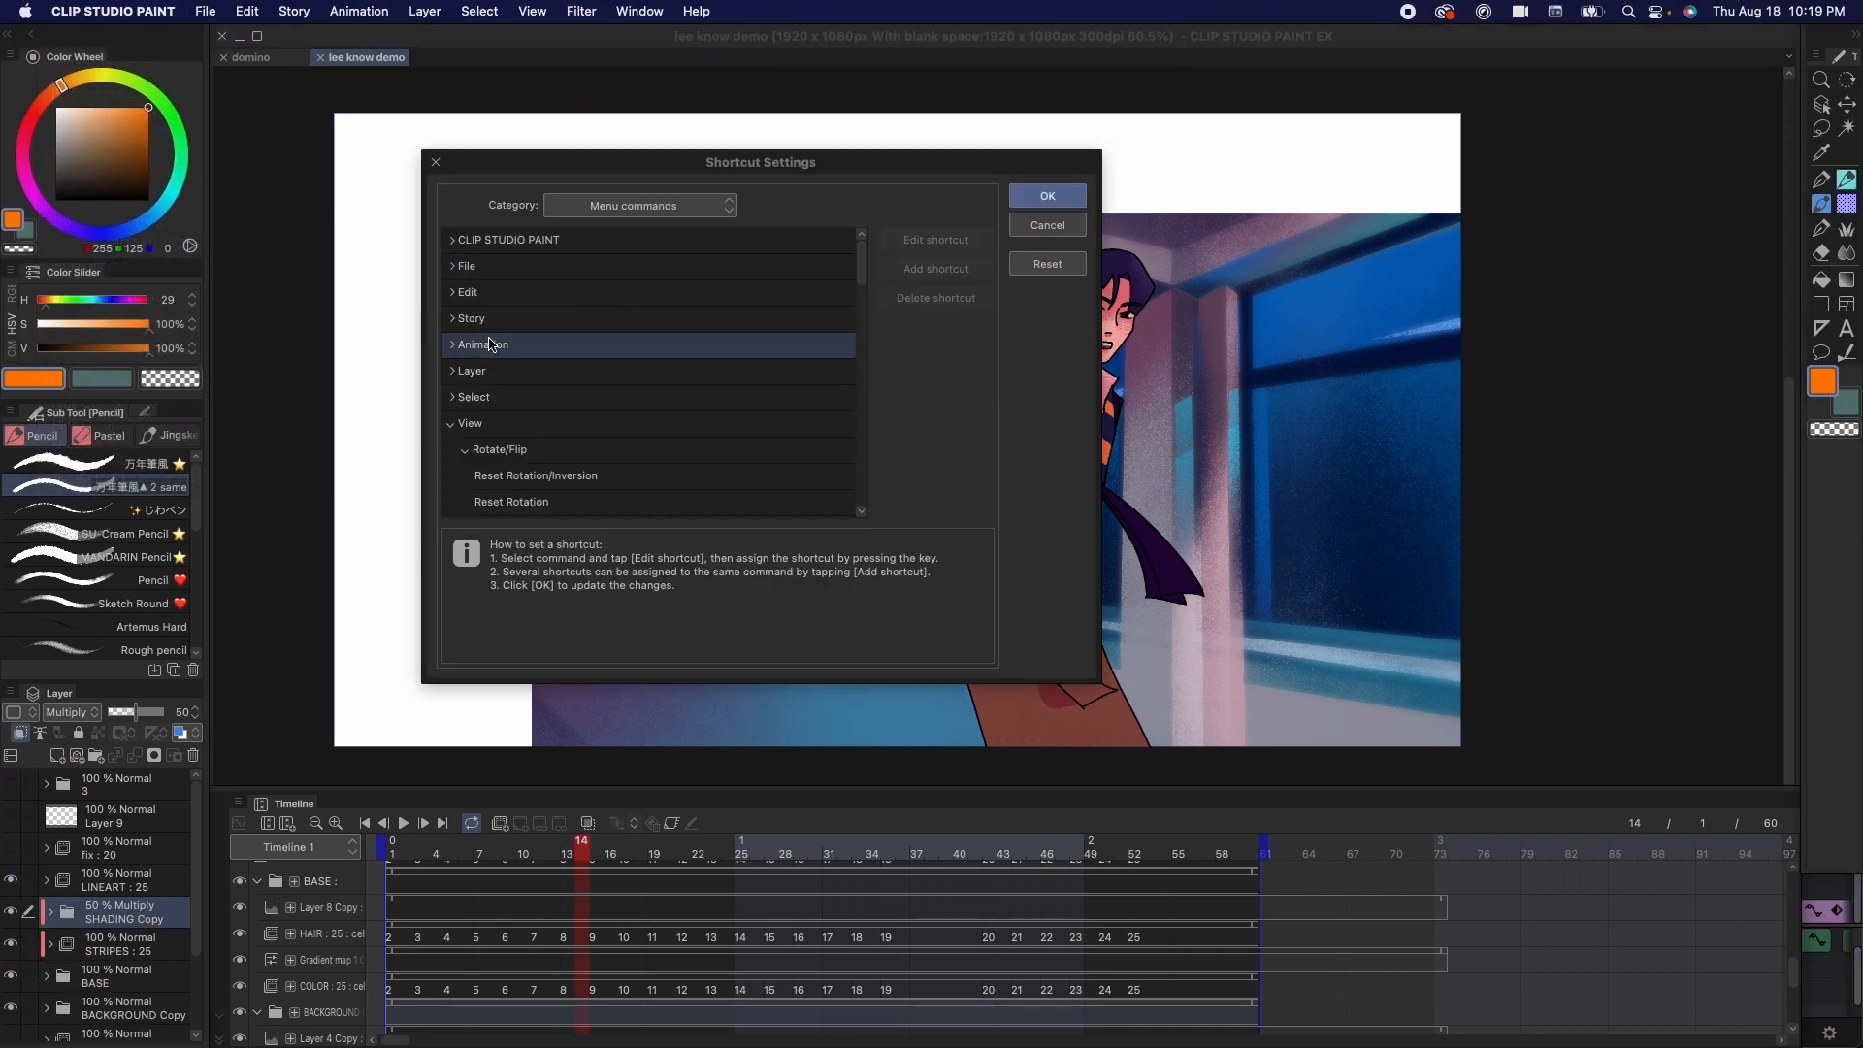
click(482, 343)
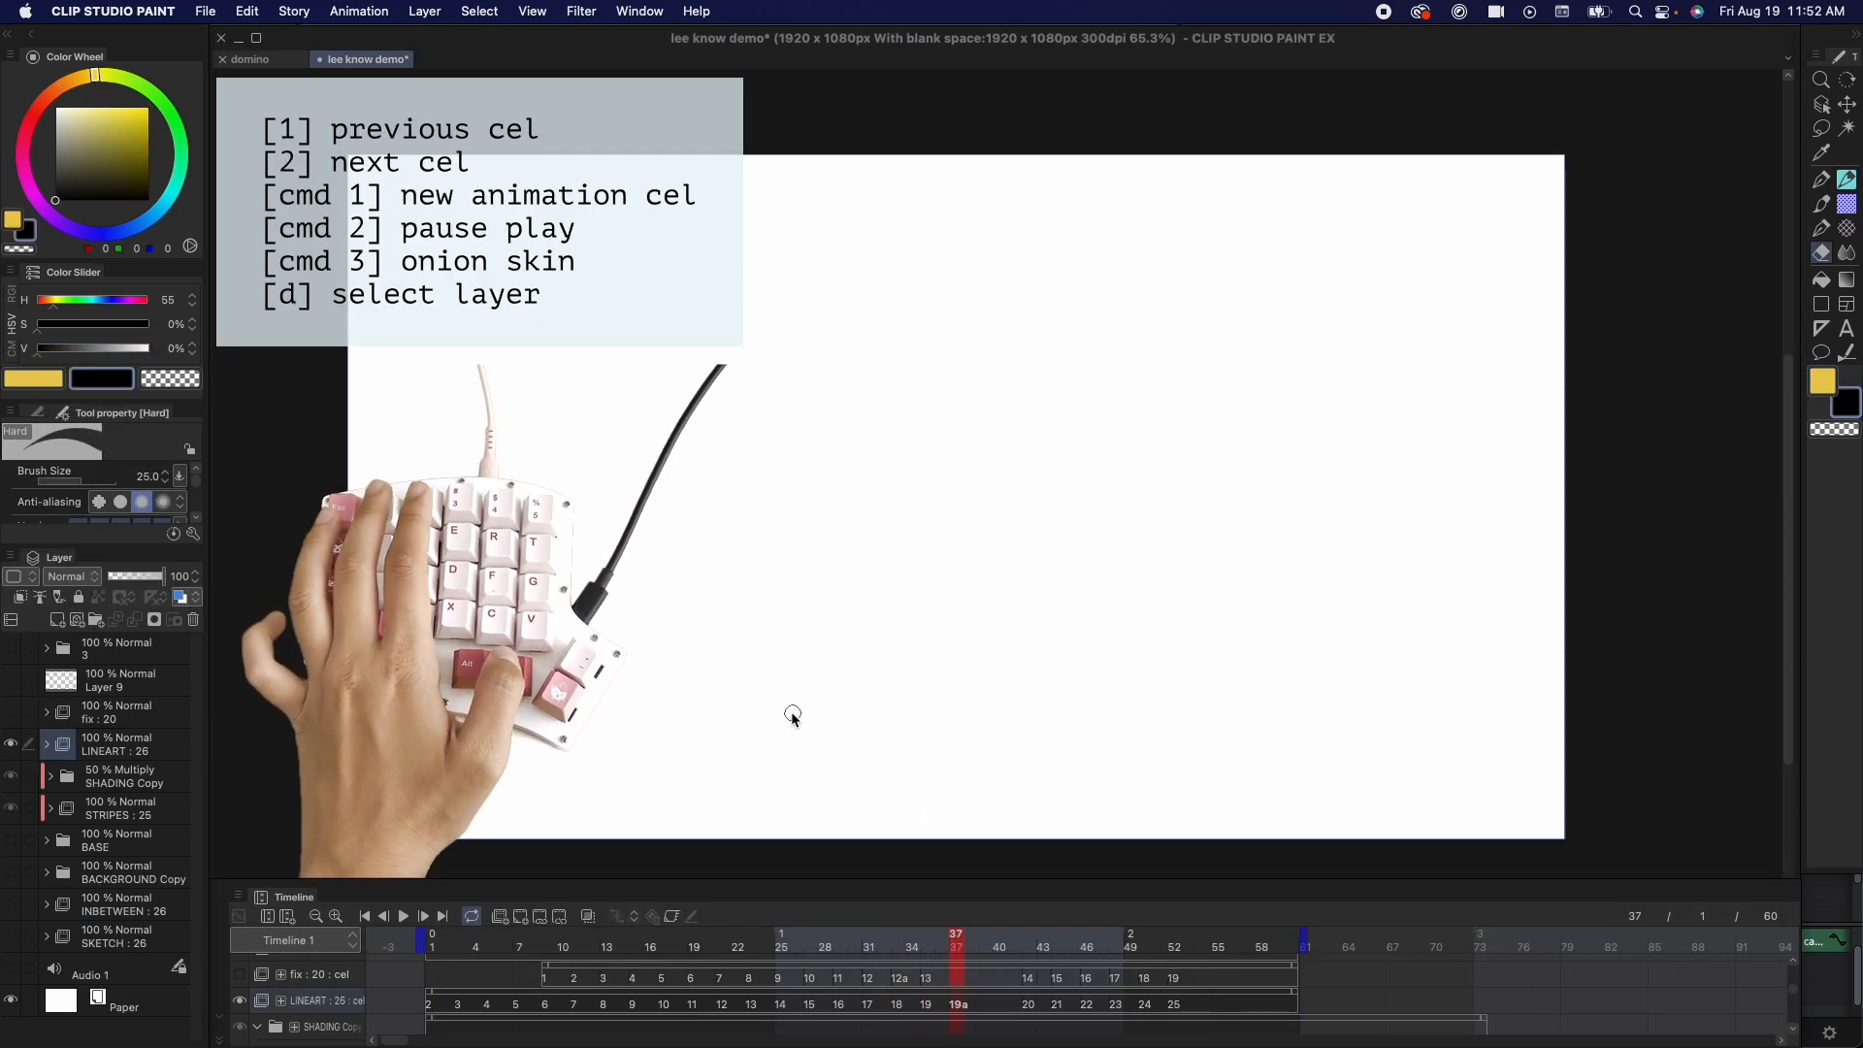
Step: Move through the cels and select line art cel 18 in the LINEART folder
click(403, 915)
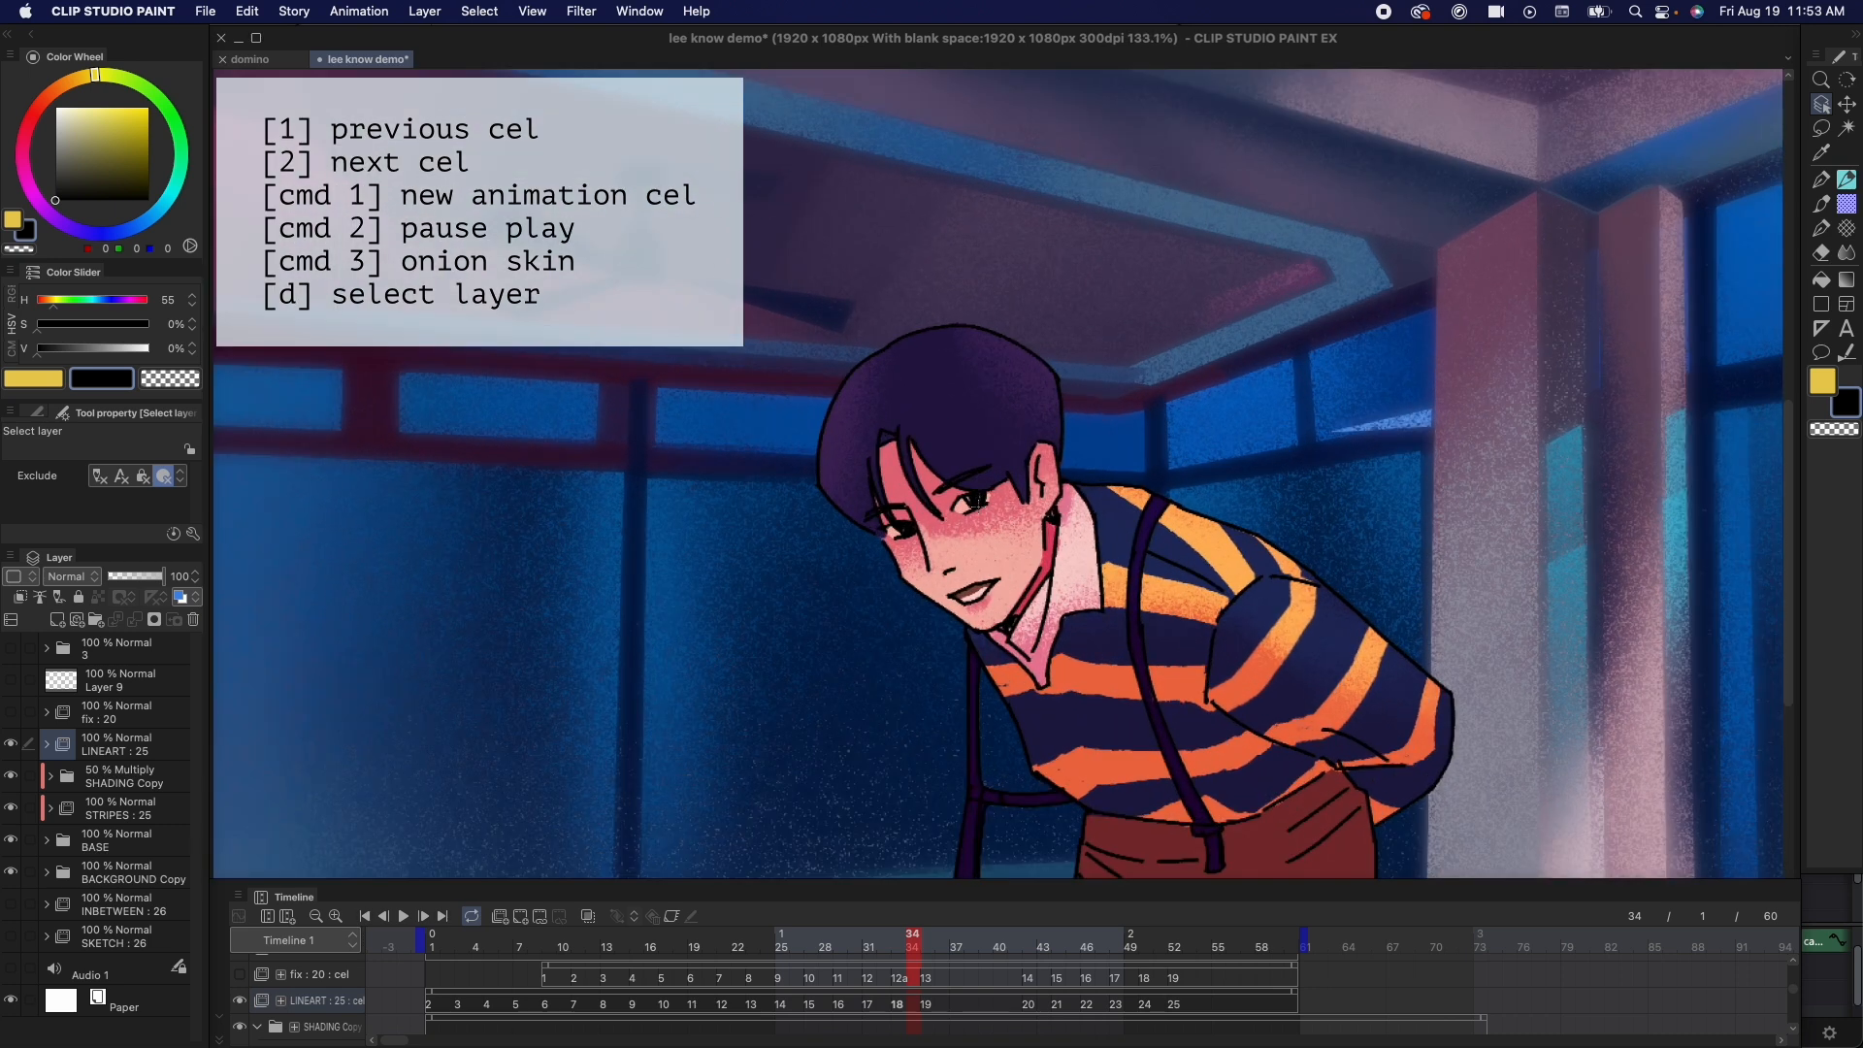
click(48, 740)
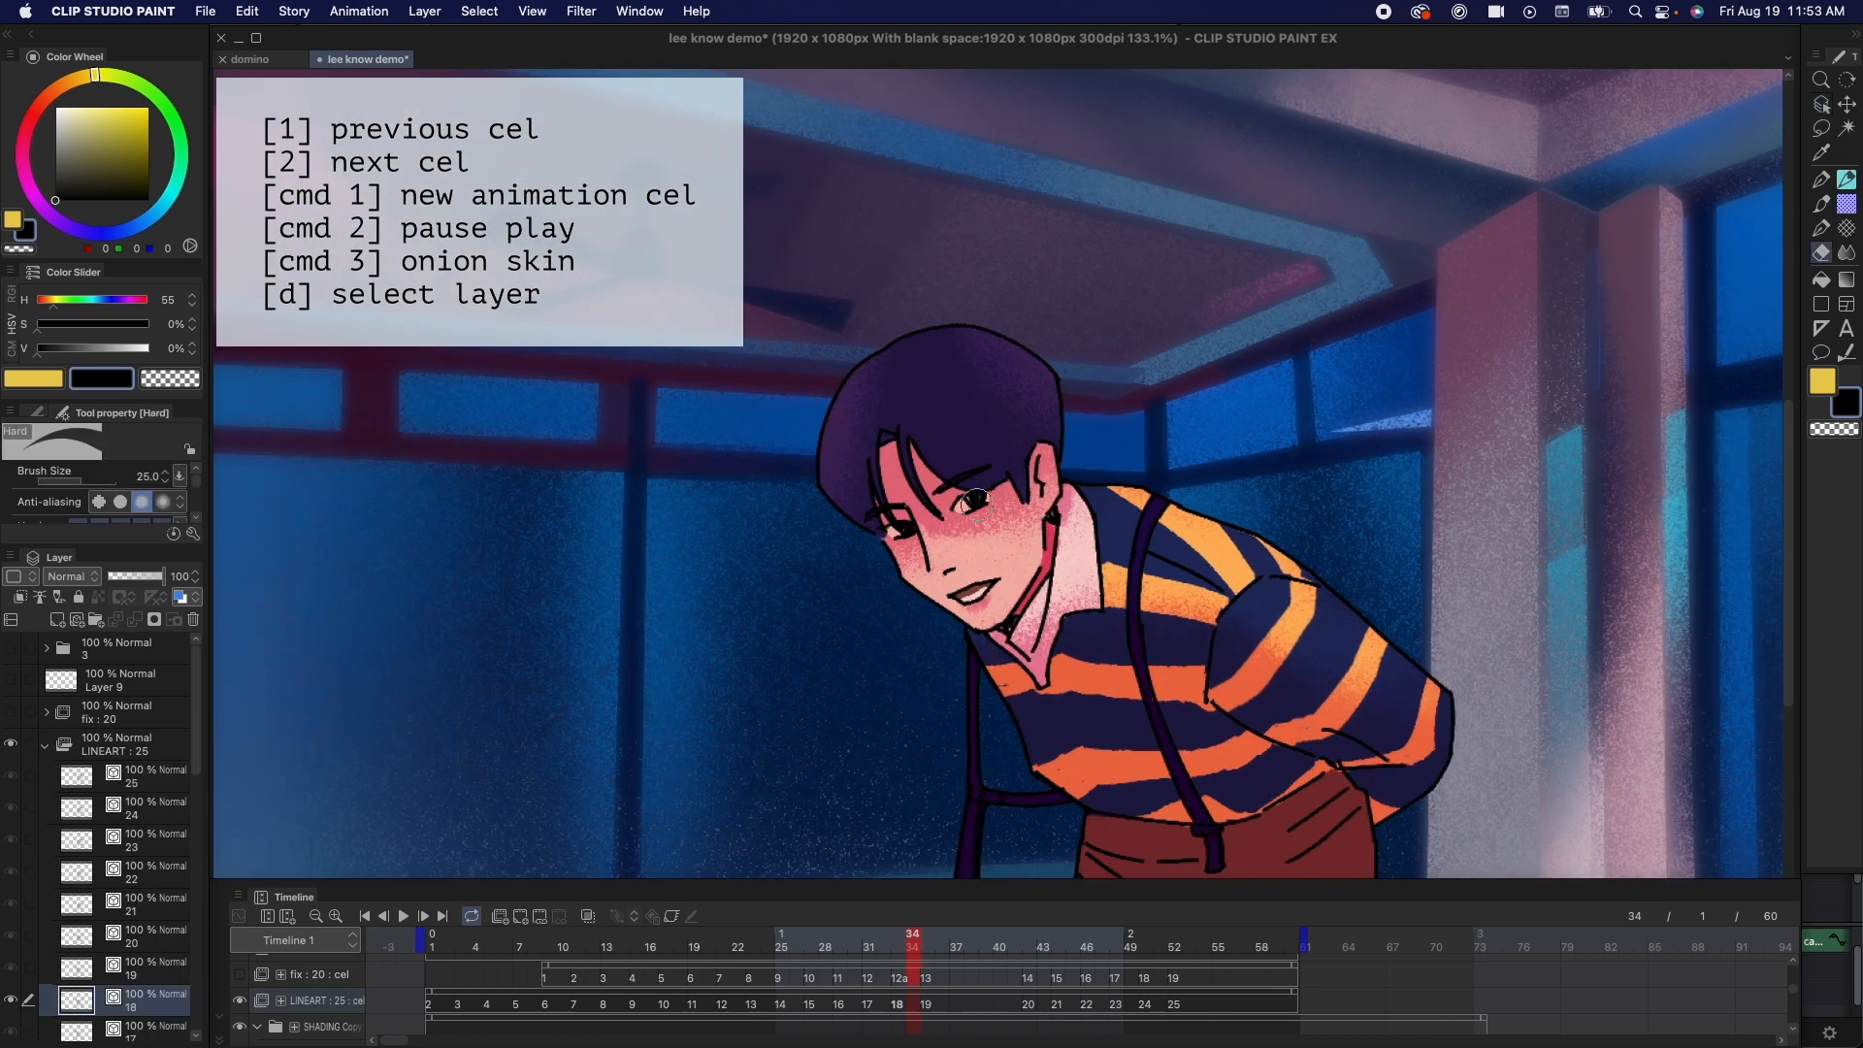